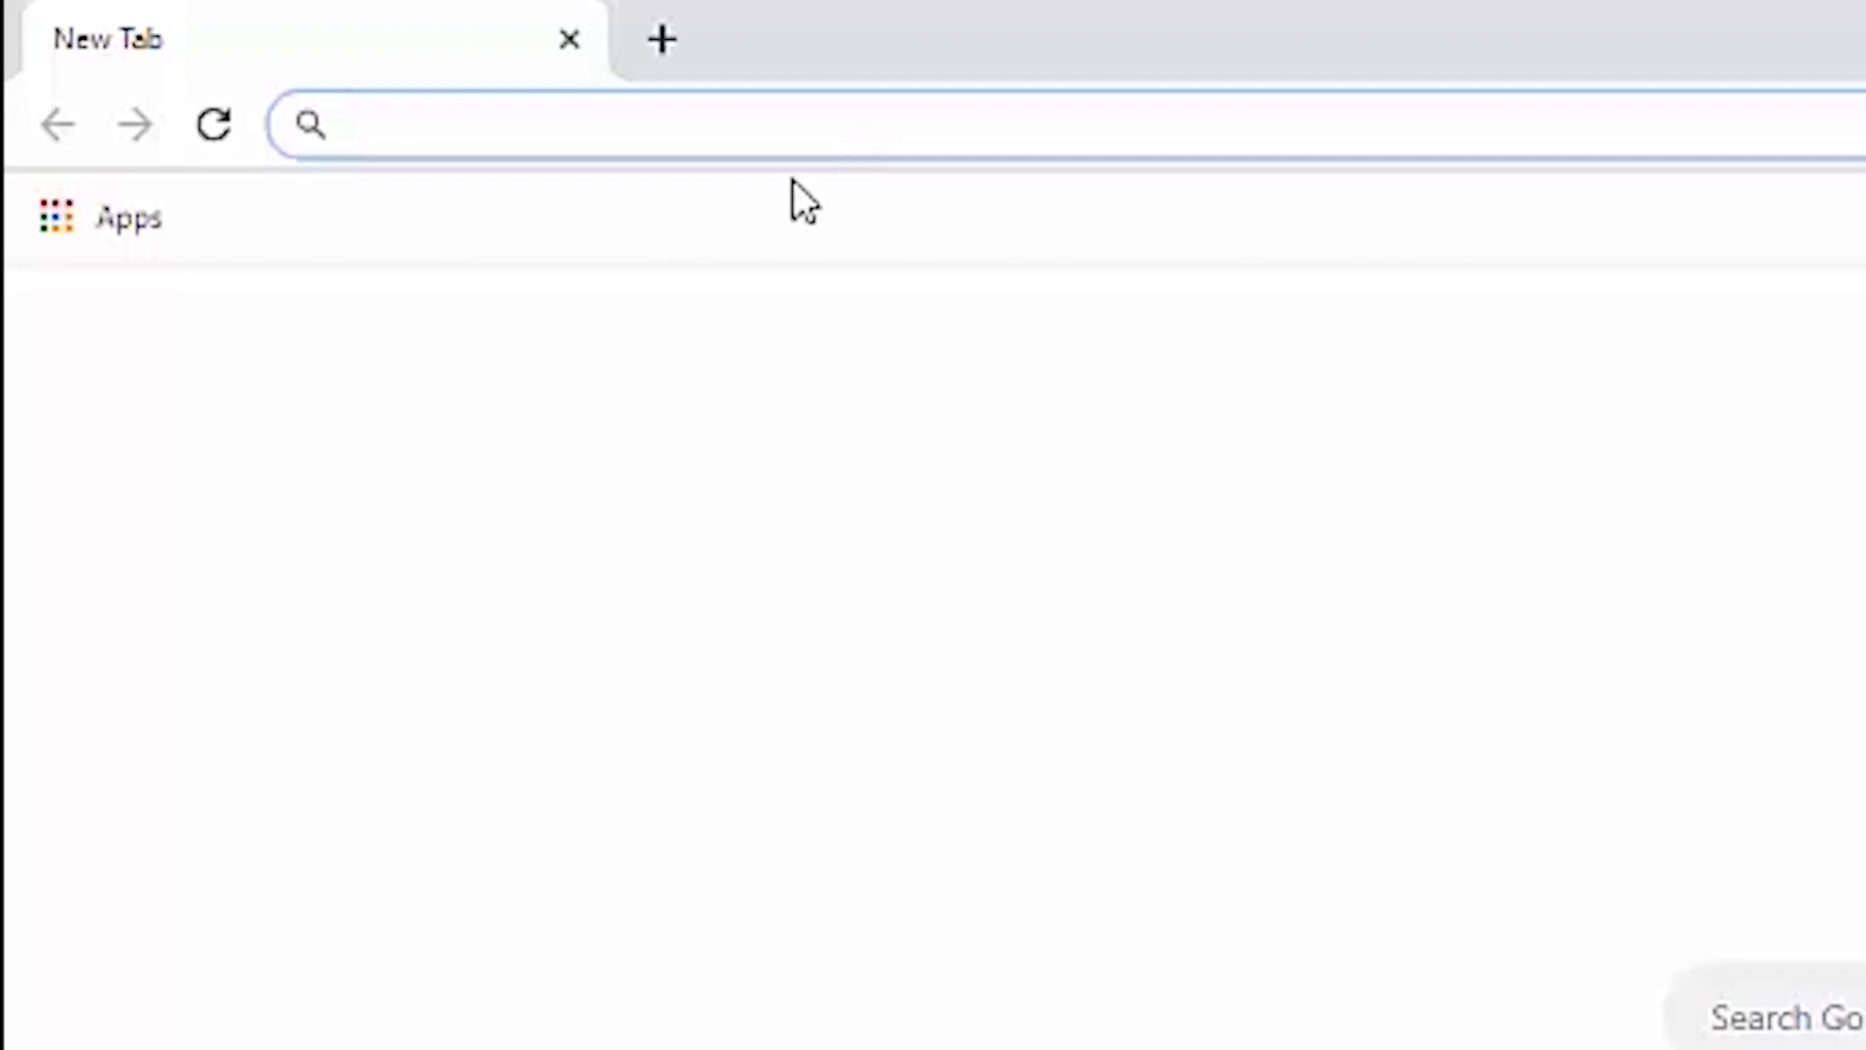
# Search 'wepa', reach wepanow.com and sign in through the school login to the welcome page
pyautogui.write('wepa')
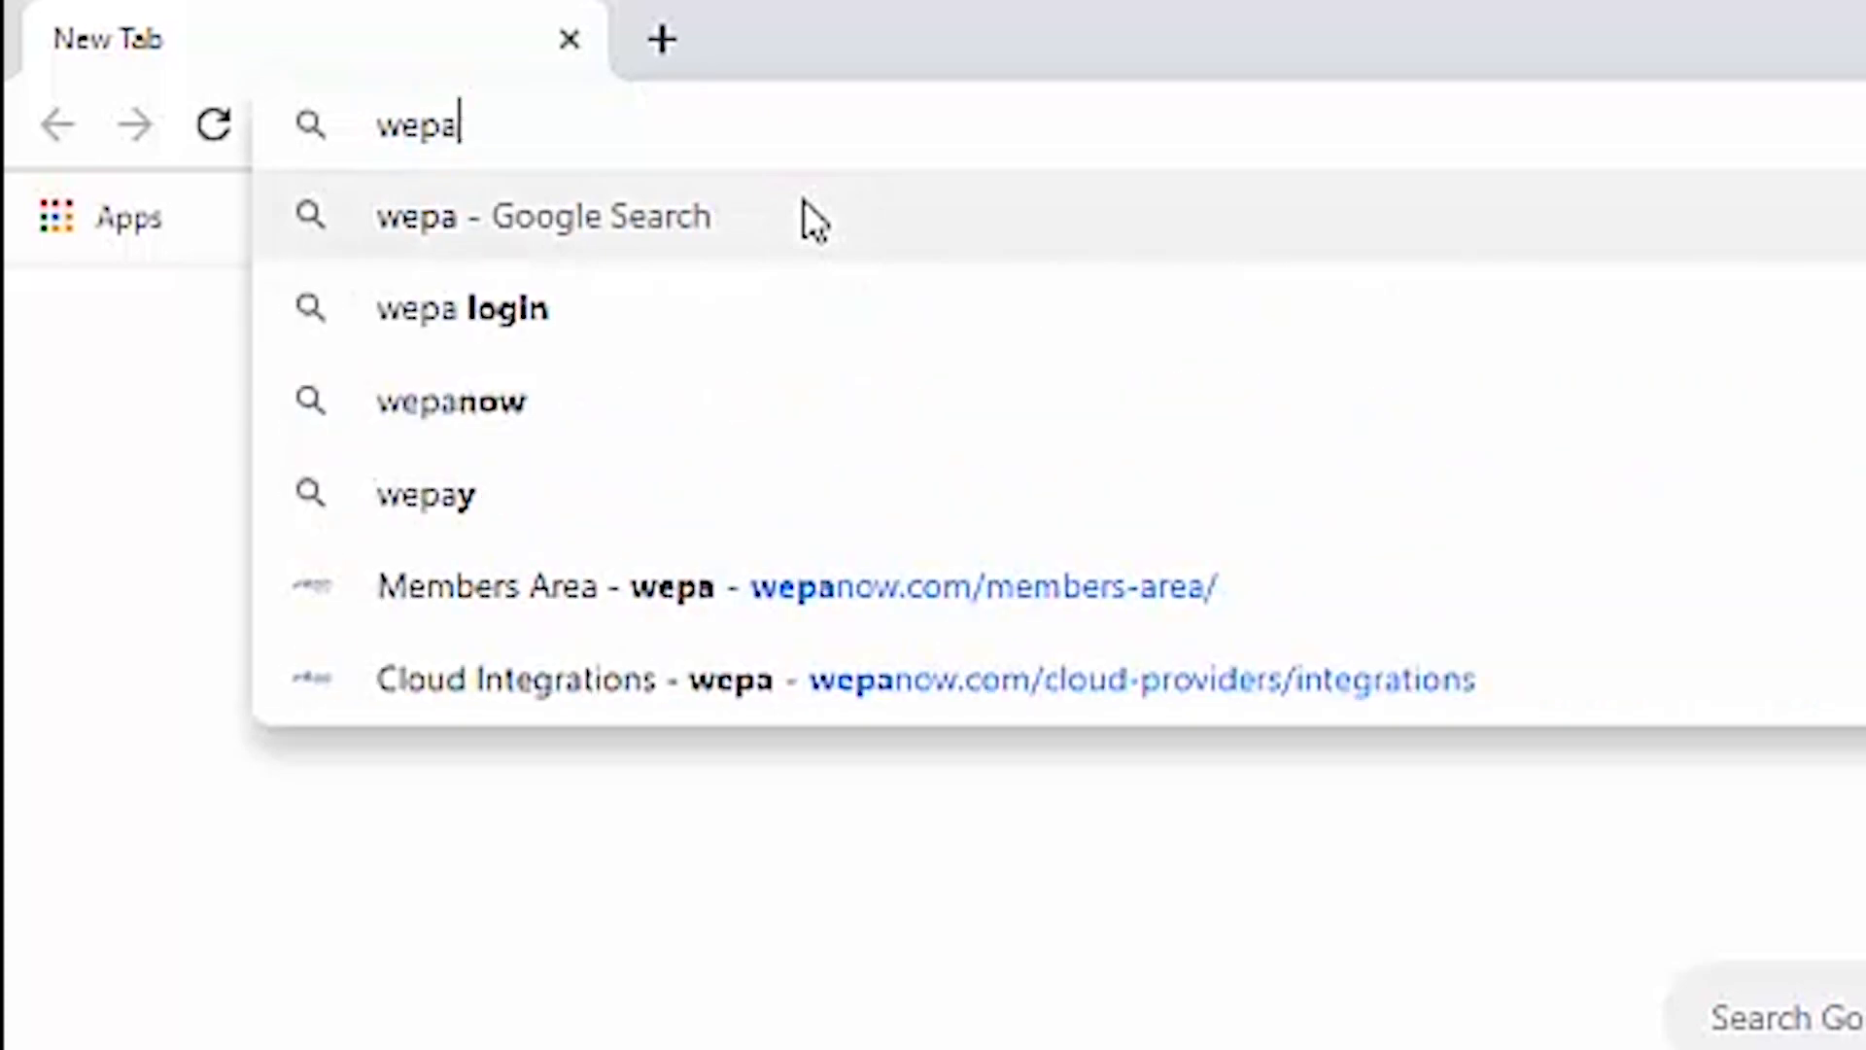
pyautogui.click(451, 401)
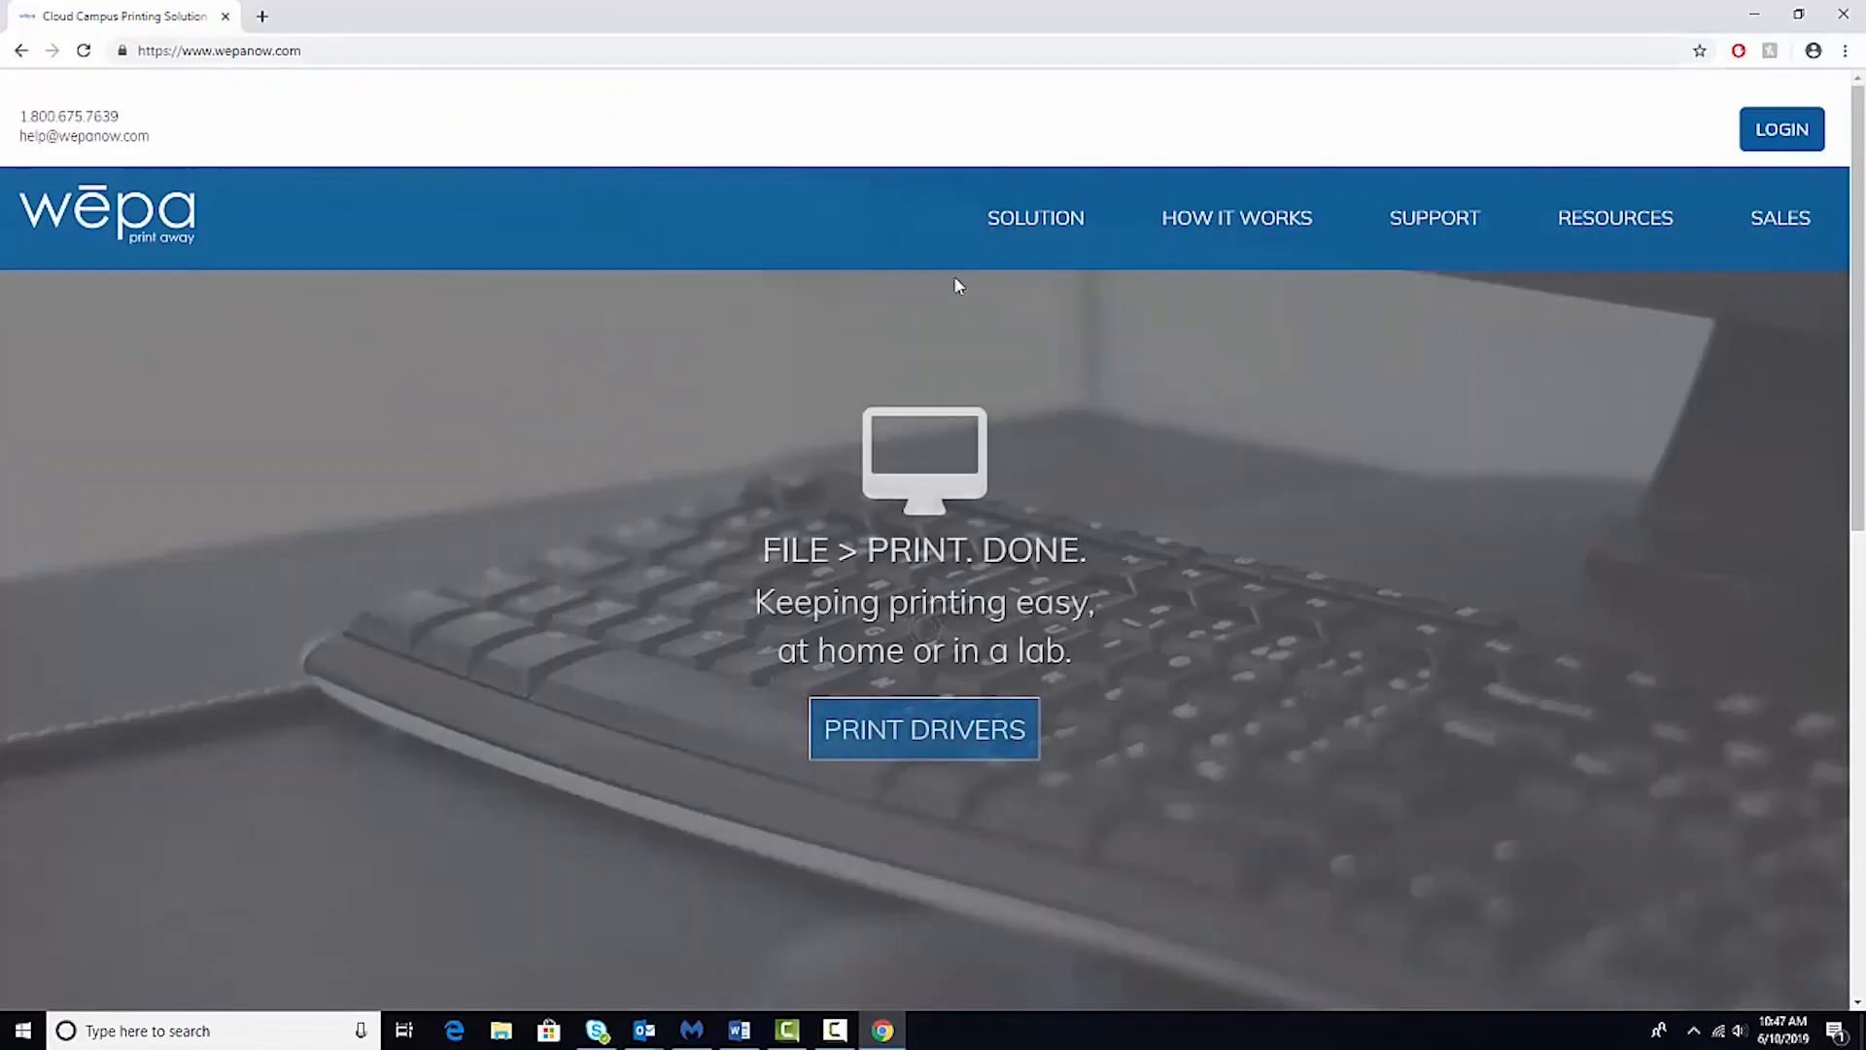
pyautogui.moveTo(1782, 129)
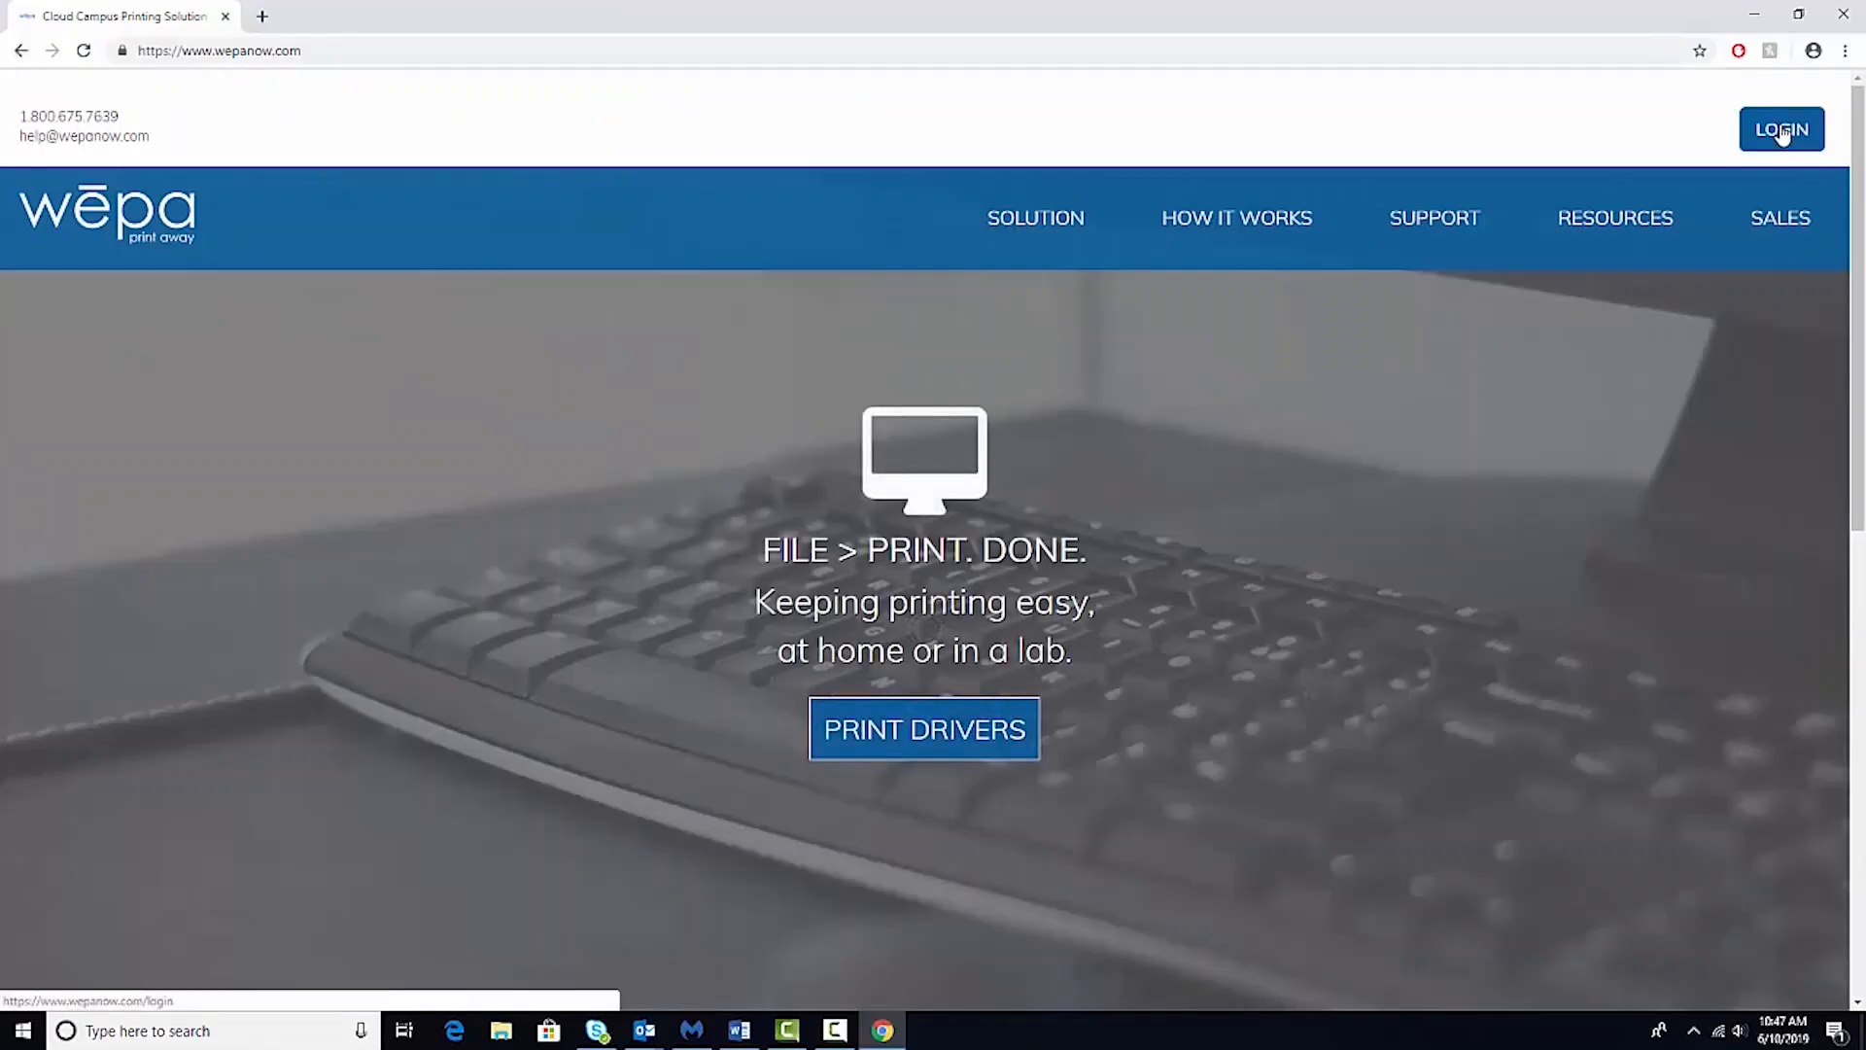
pyautogui.click(1782, 128)
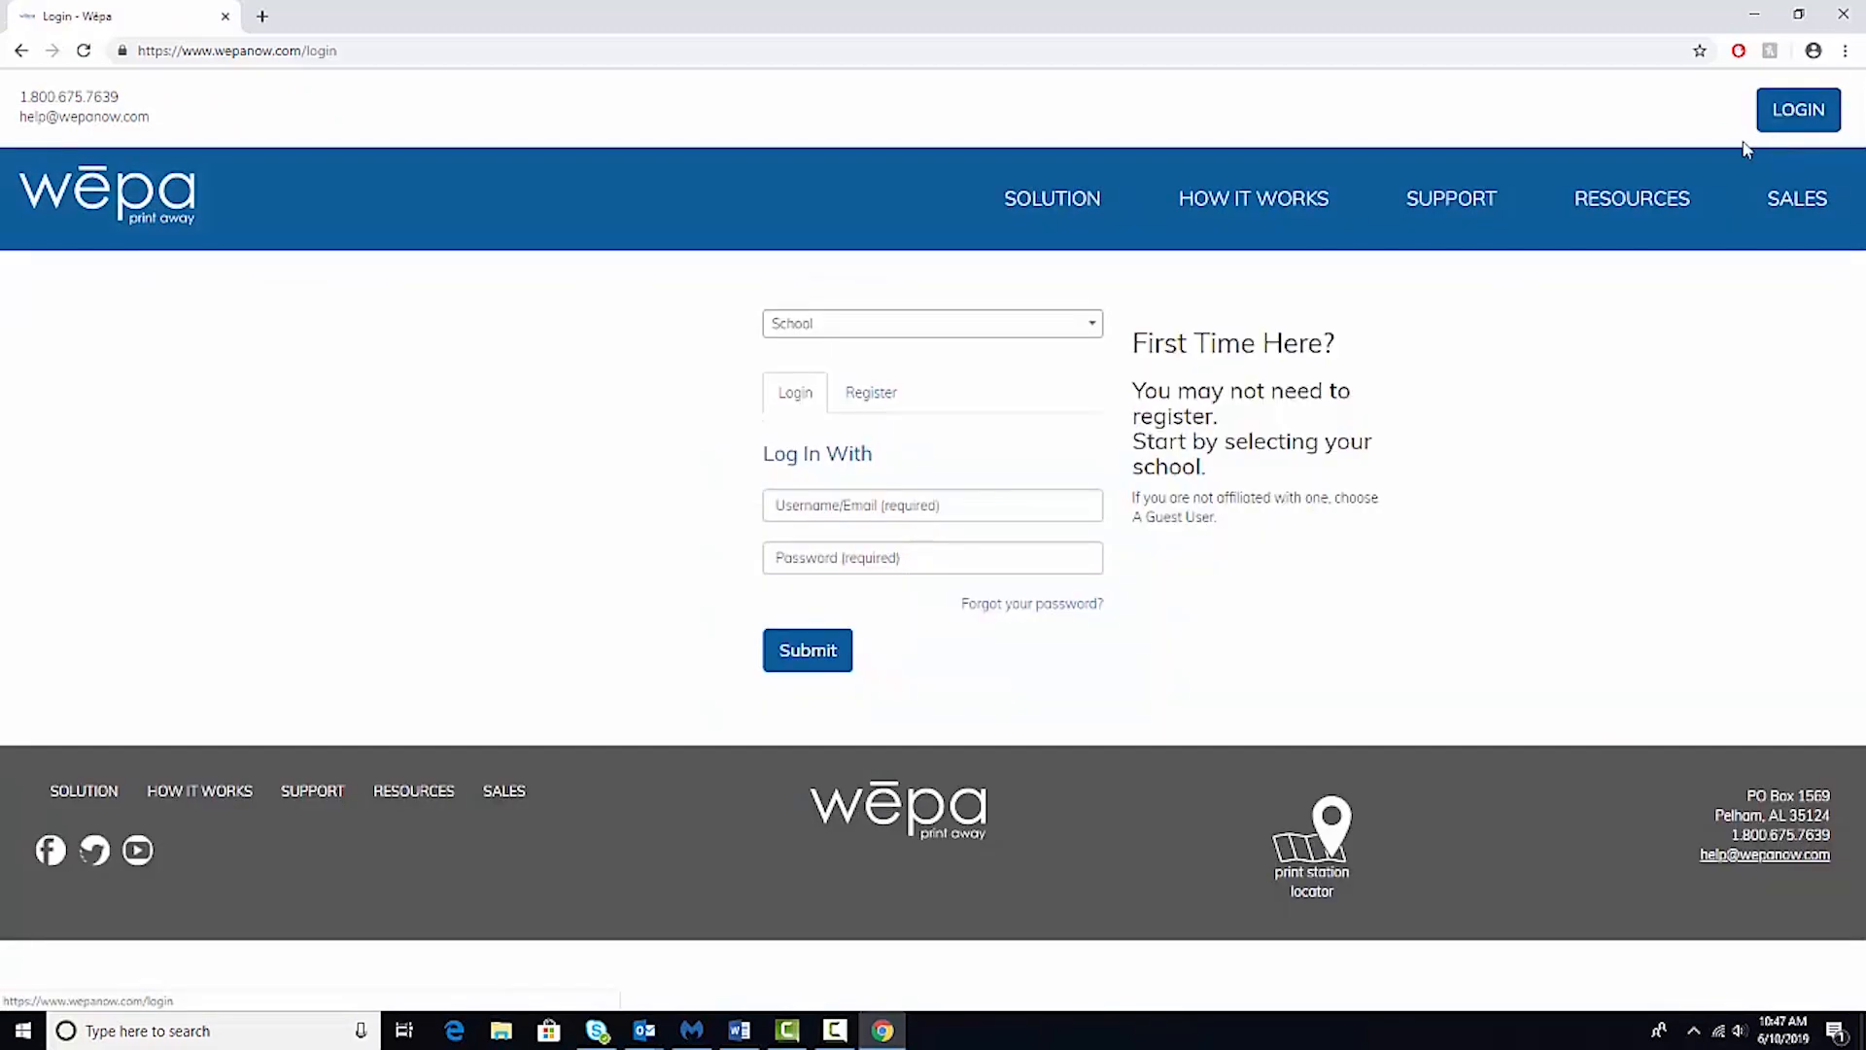
pyautogui.click(807, 650)
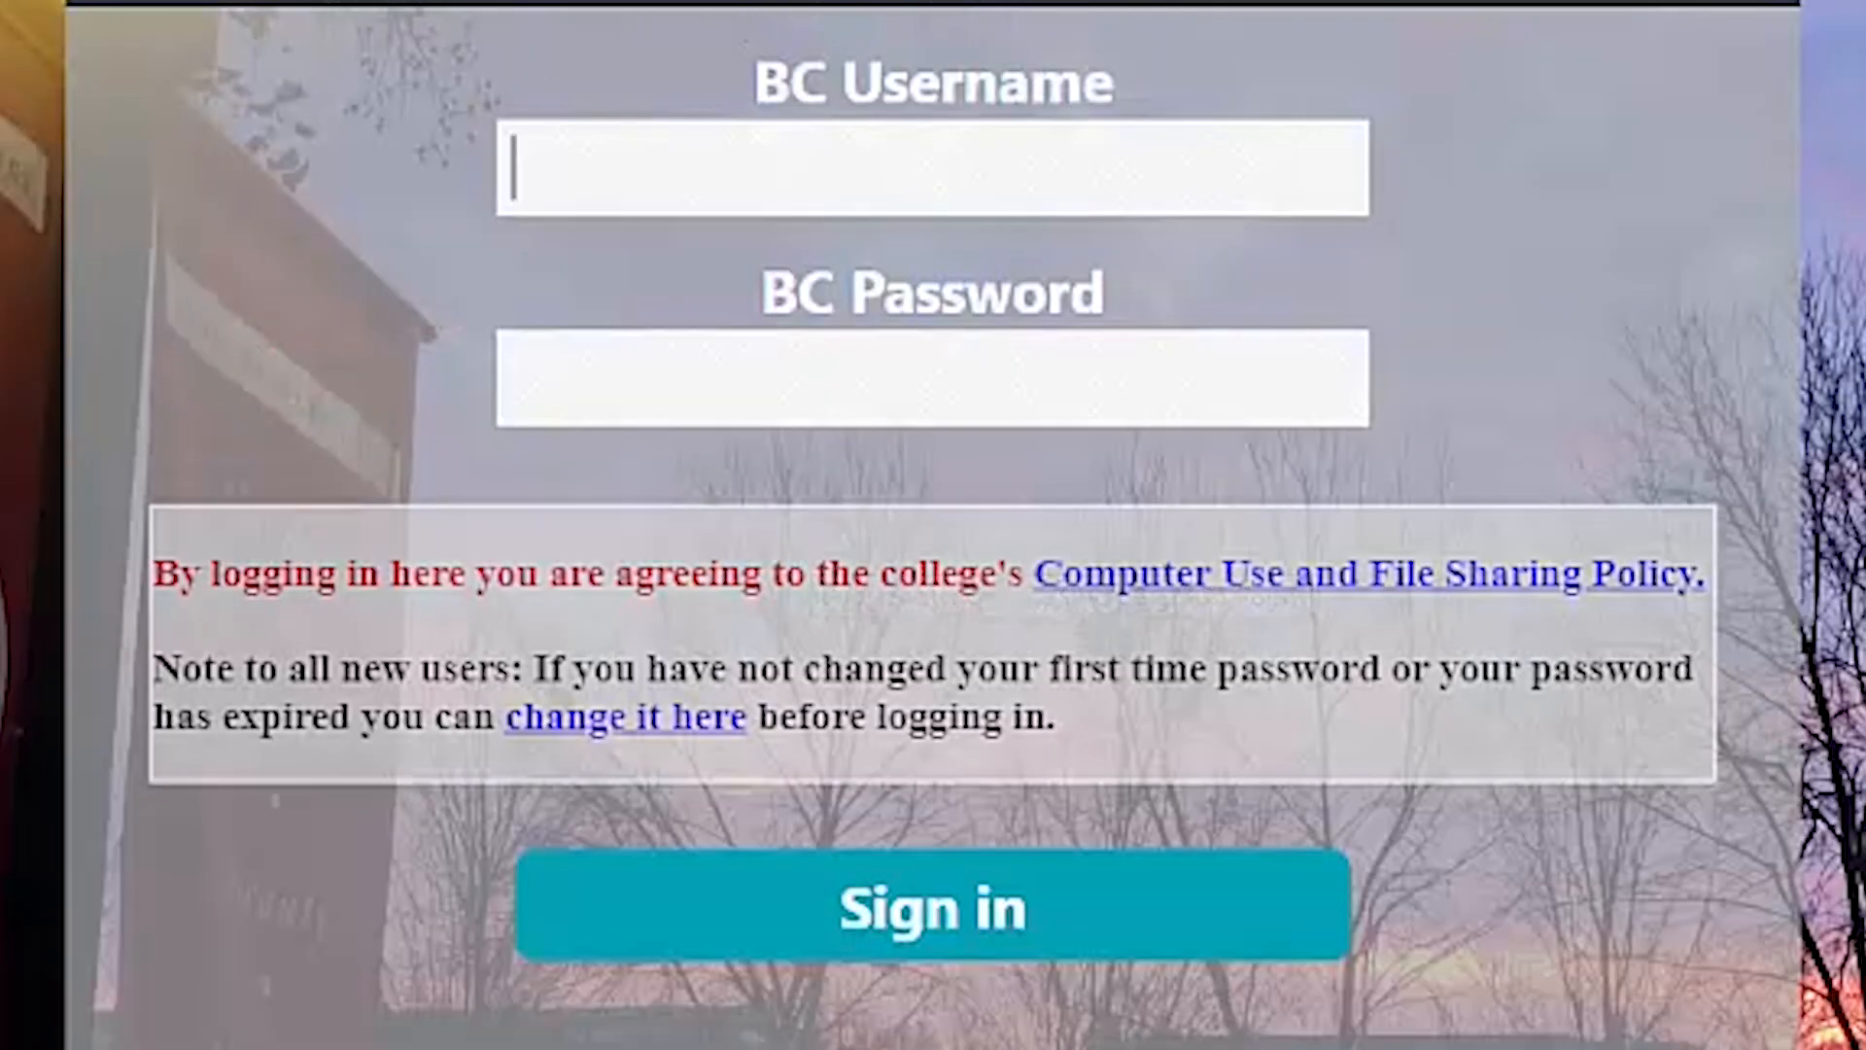
pyautogui.moveTo(779, 113)
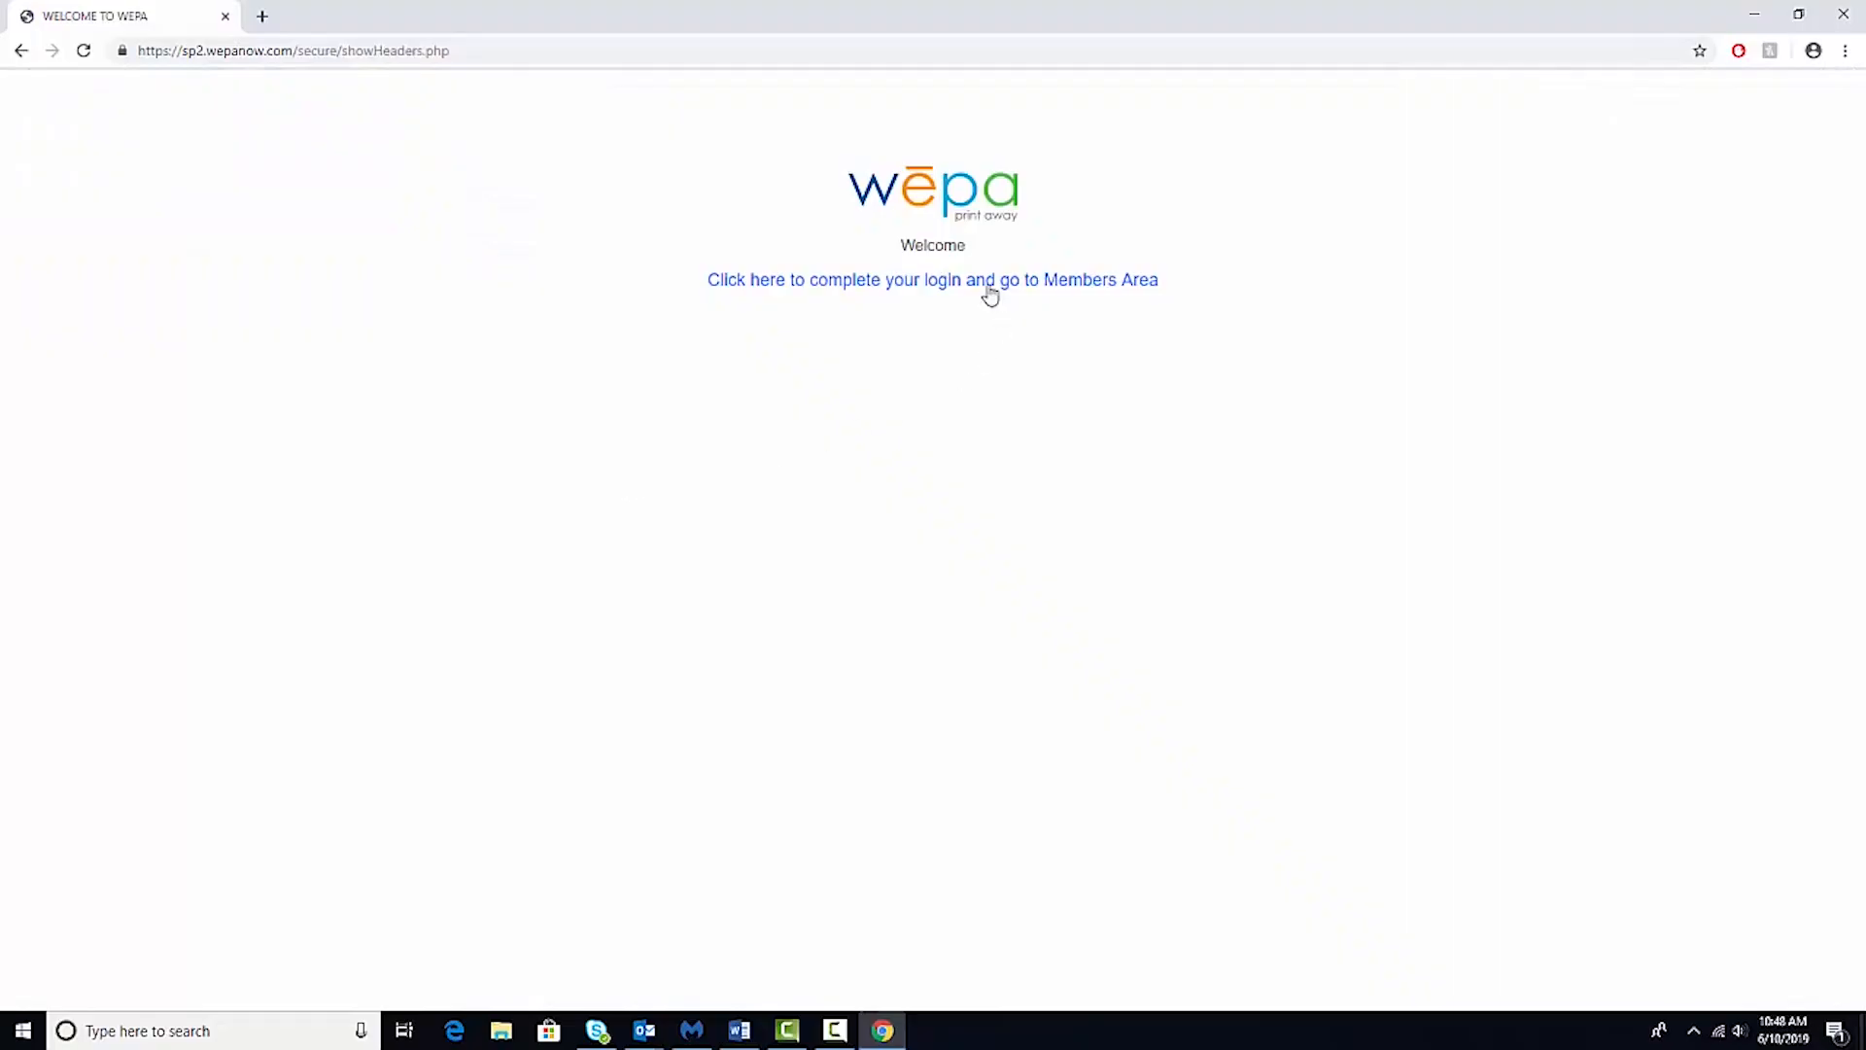
pyautogui.click(931, 278)
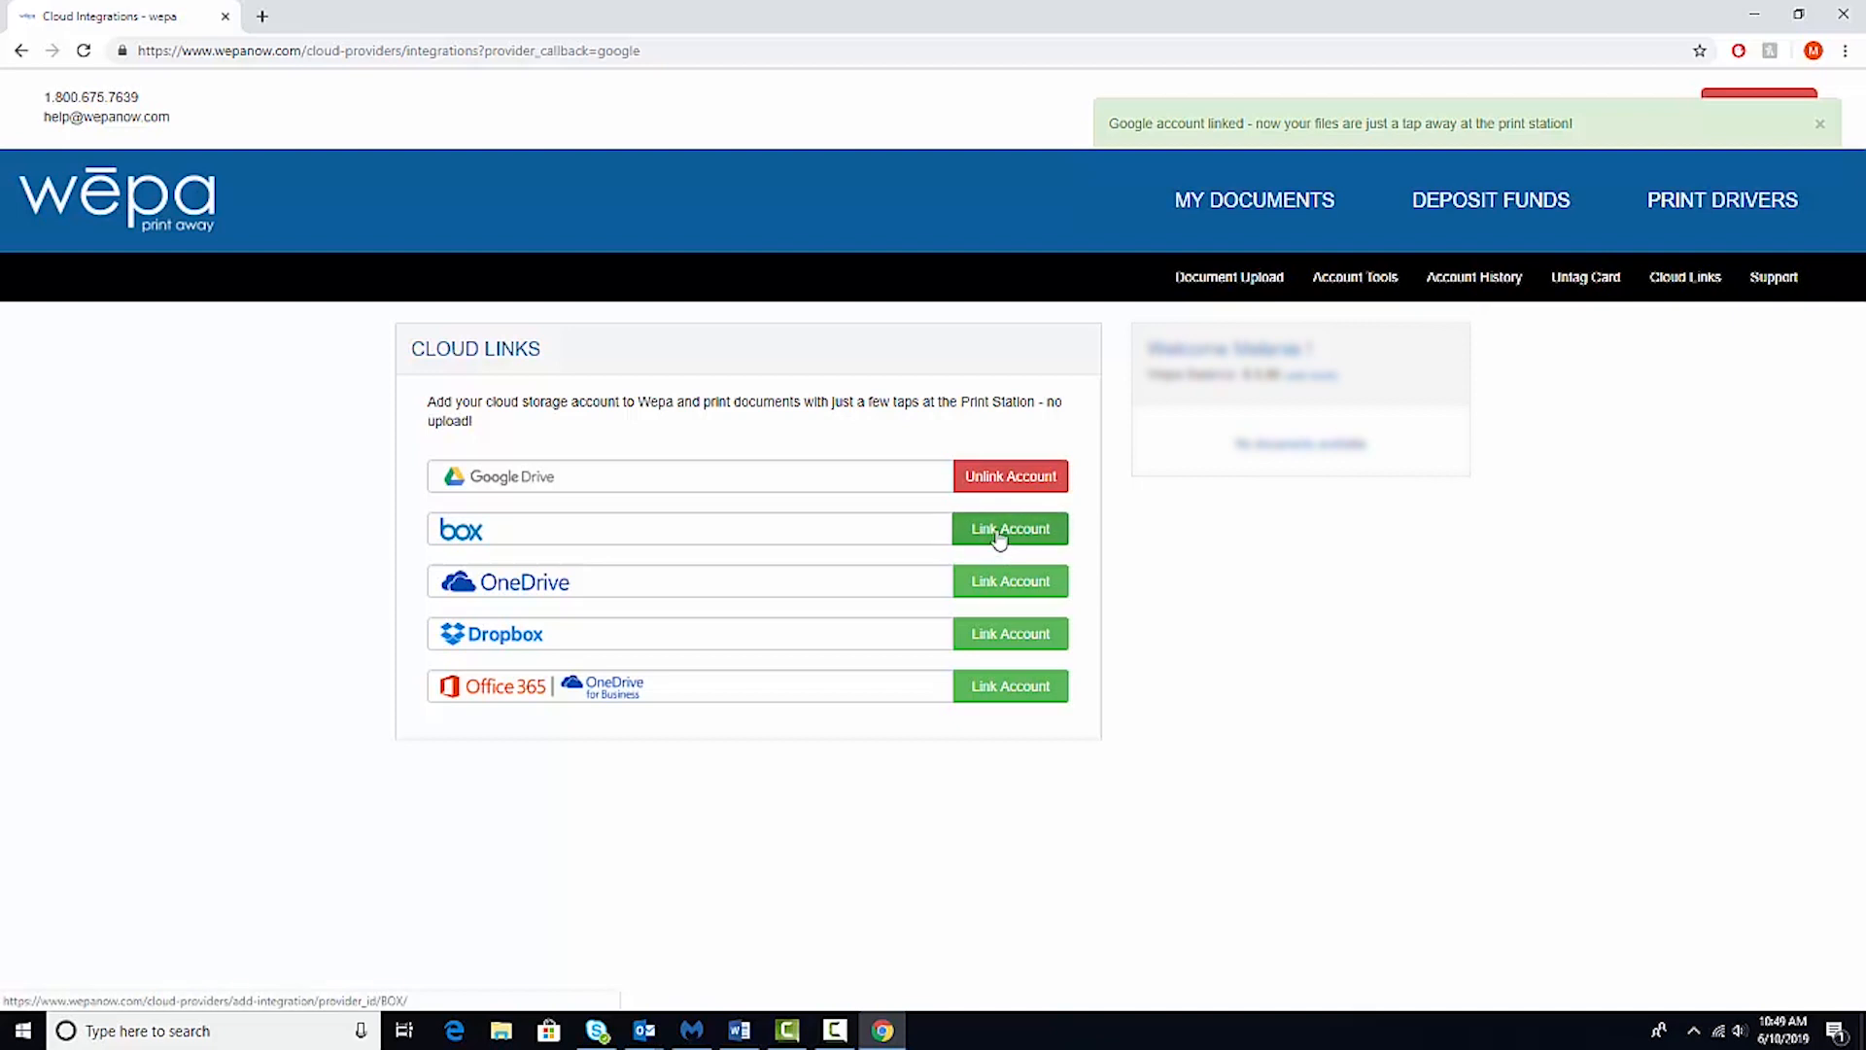
pyautogui.moveTo(1061, 554)
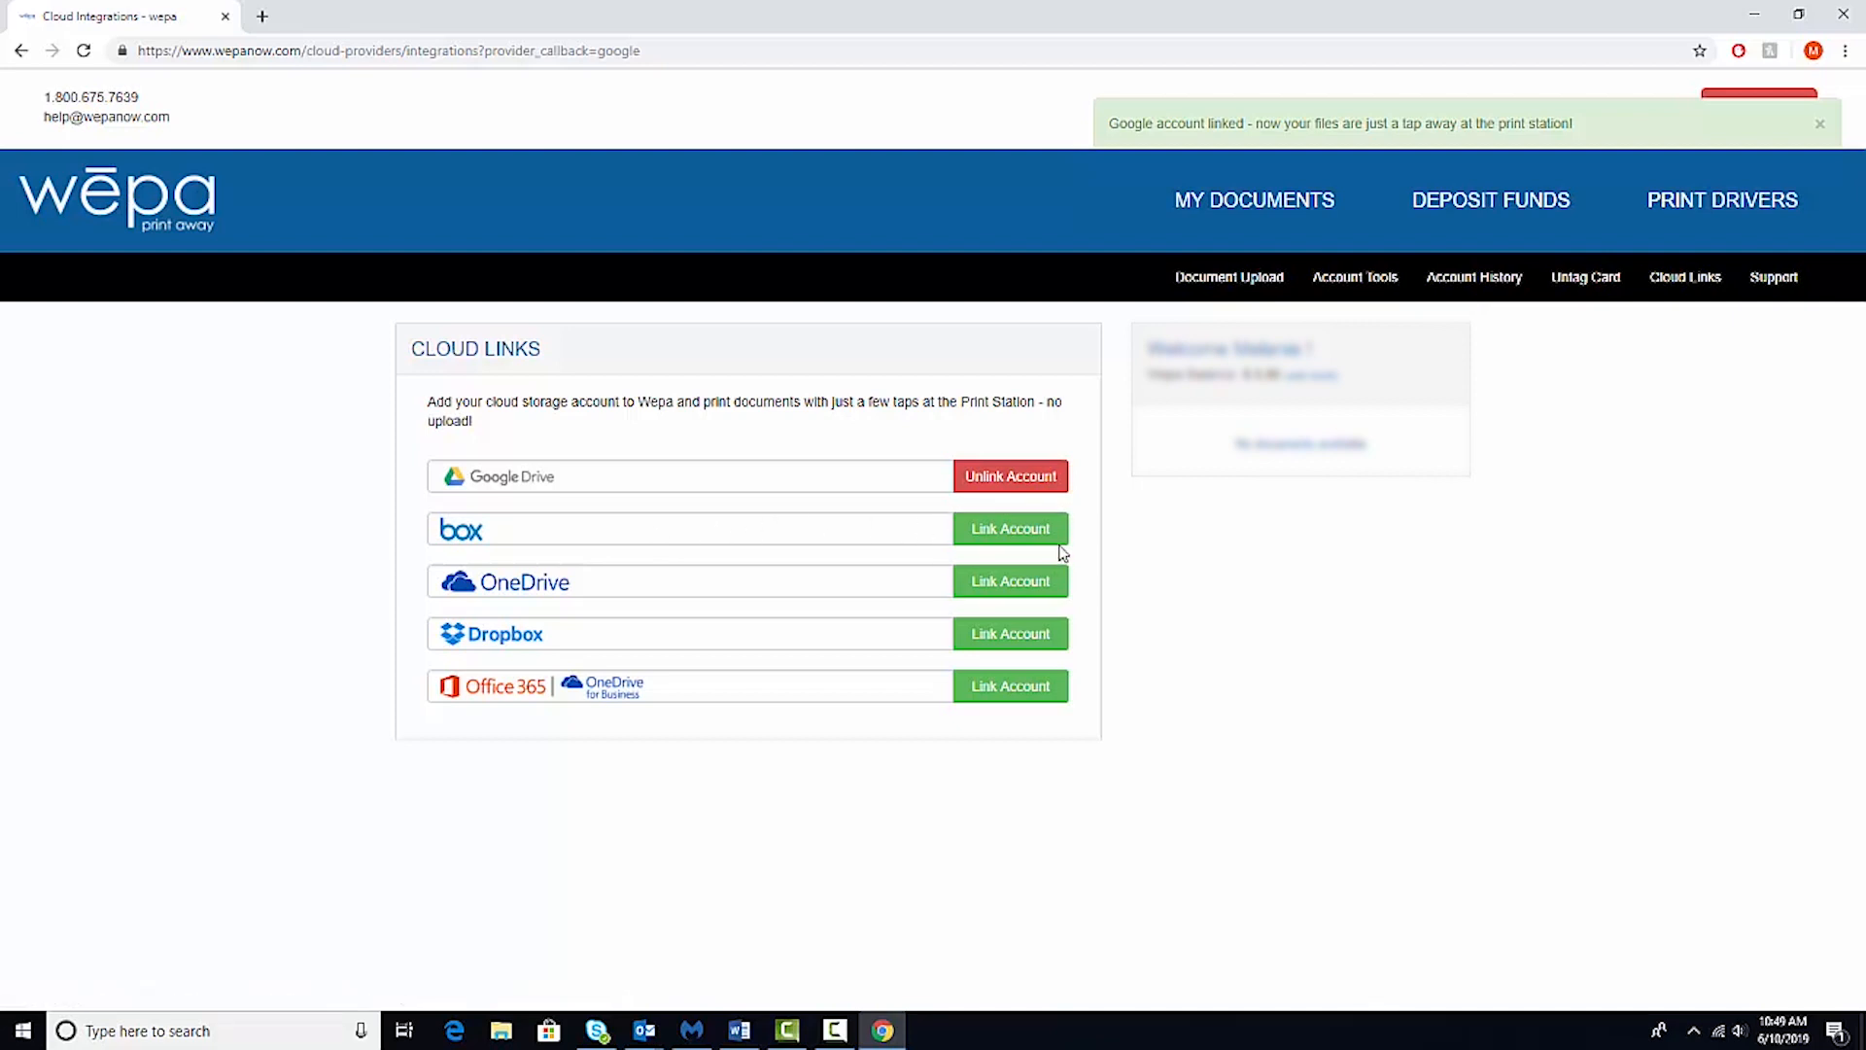
# Link the Box account via single sign-on and authorize Wēpa's access to it
pyautogui.click(1008, 528)
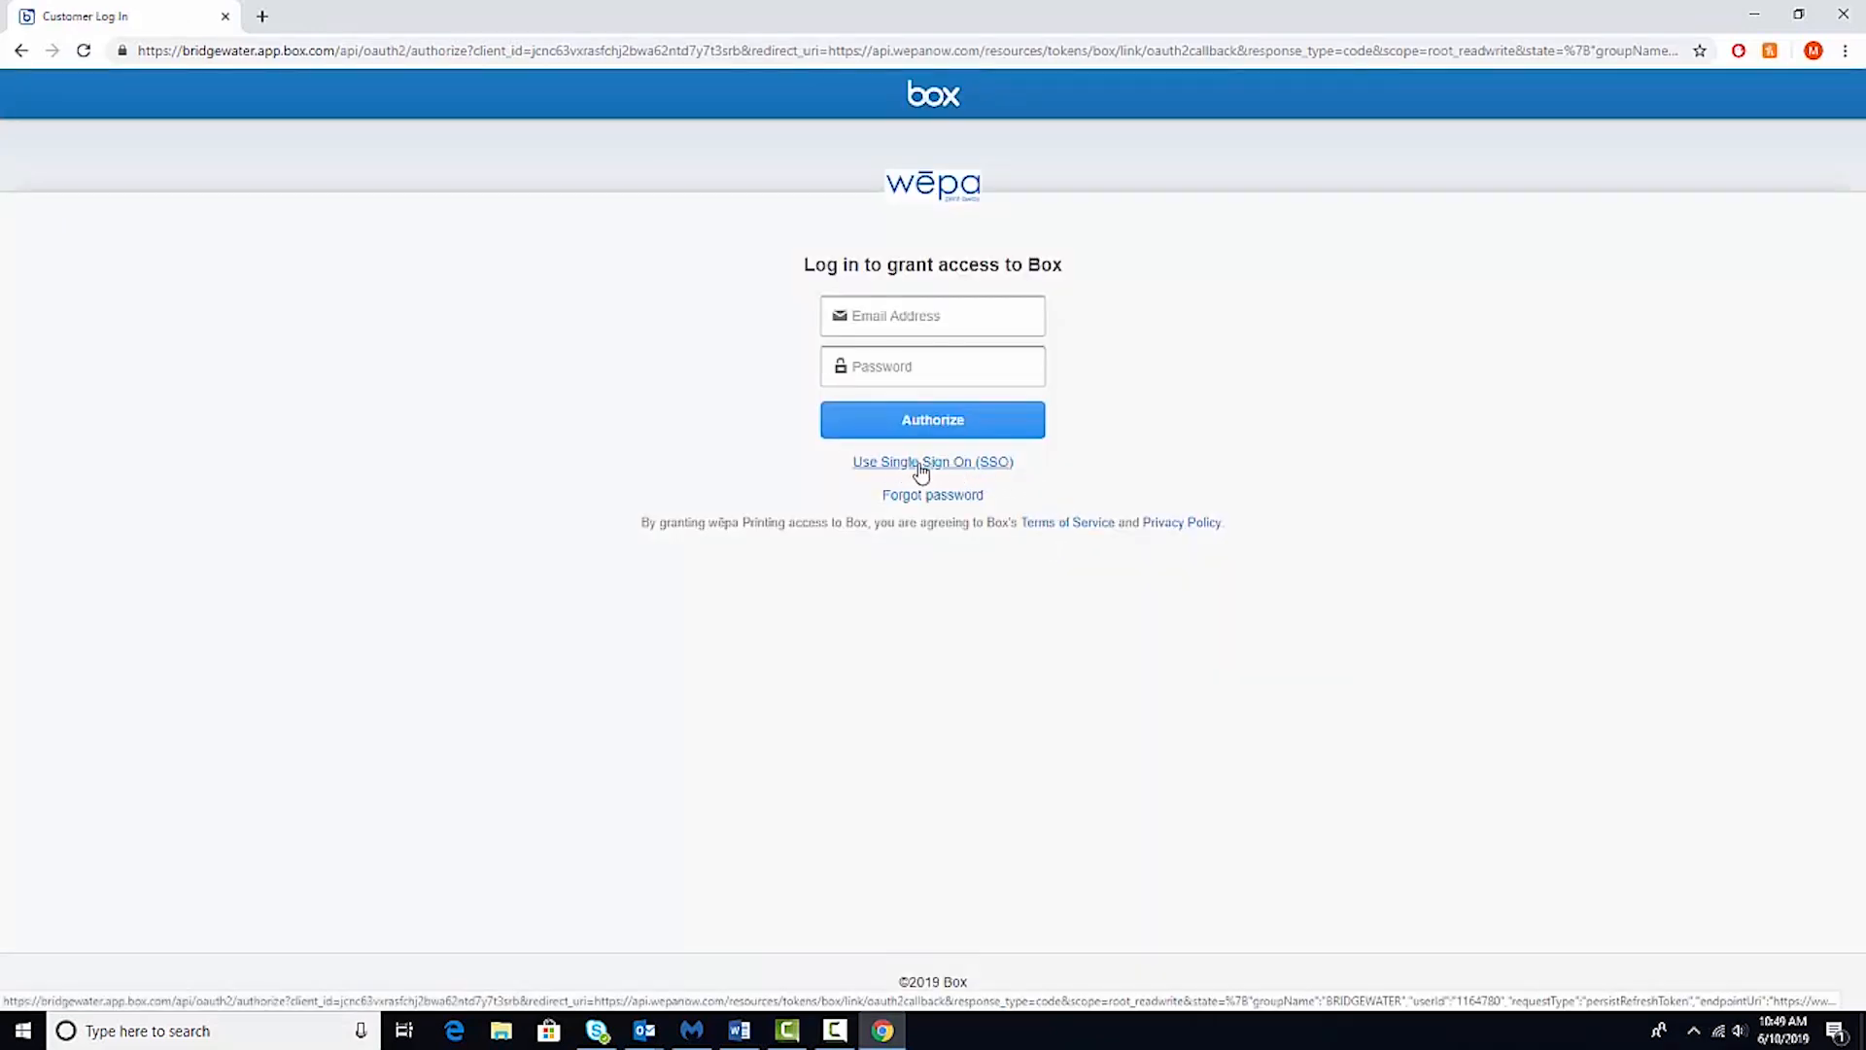
pyautogui.click(931, 462)
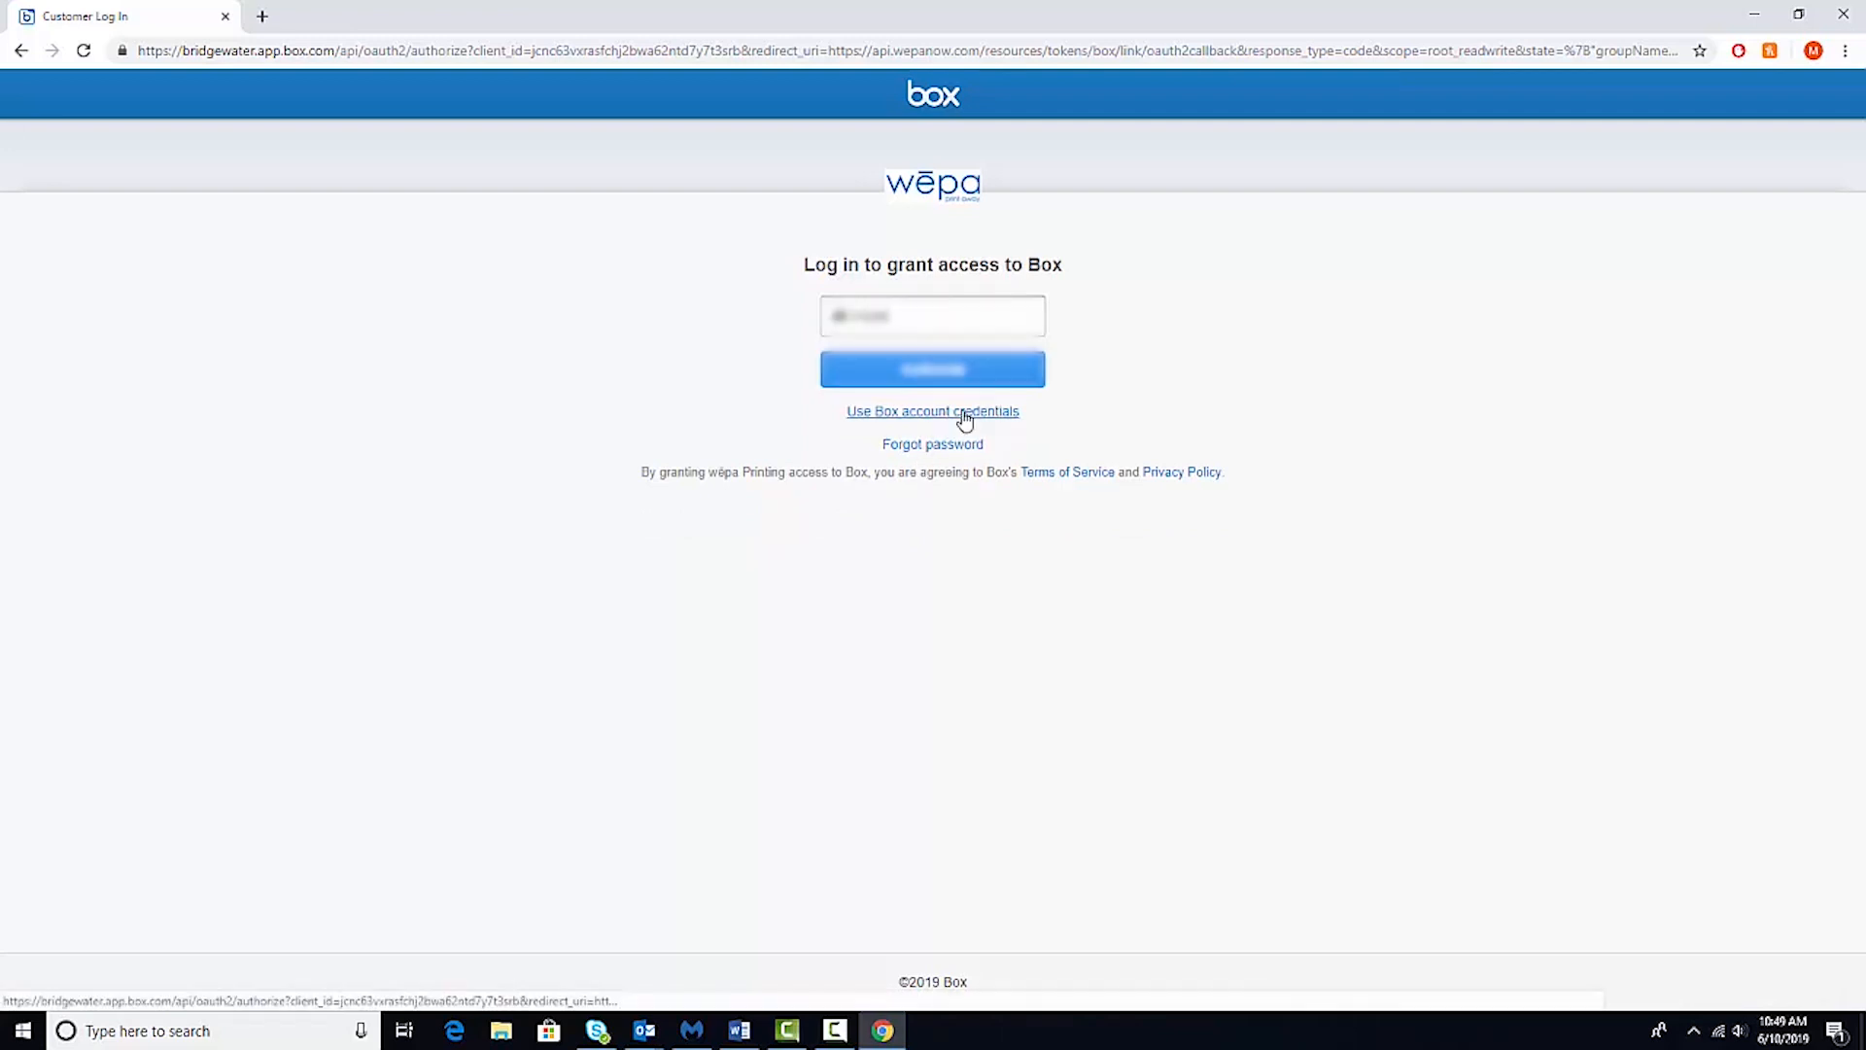
pyautogui.click(931, 369)
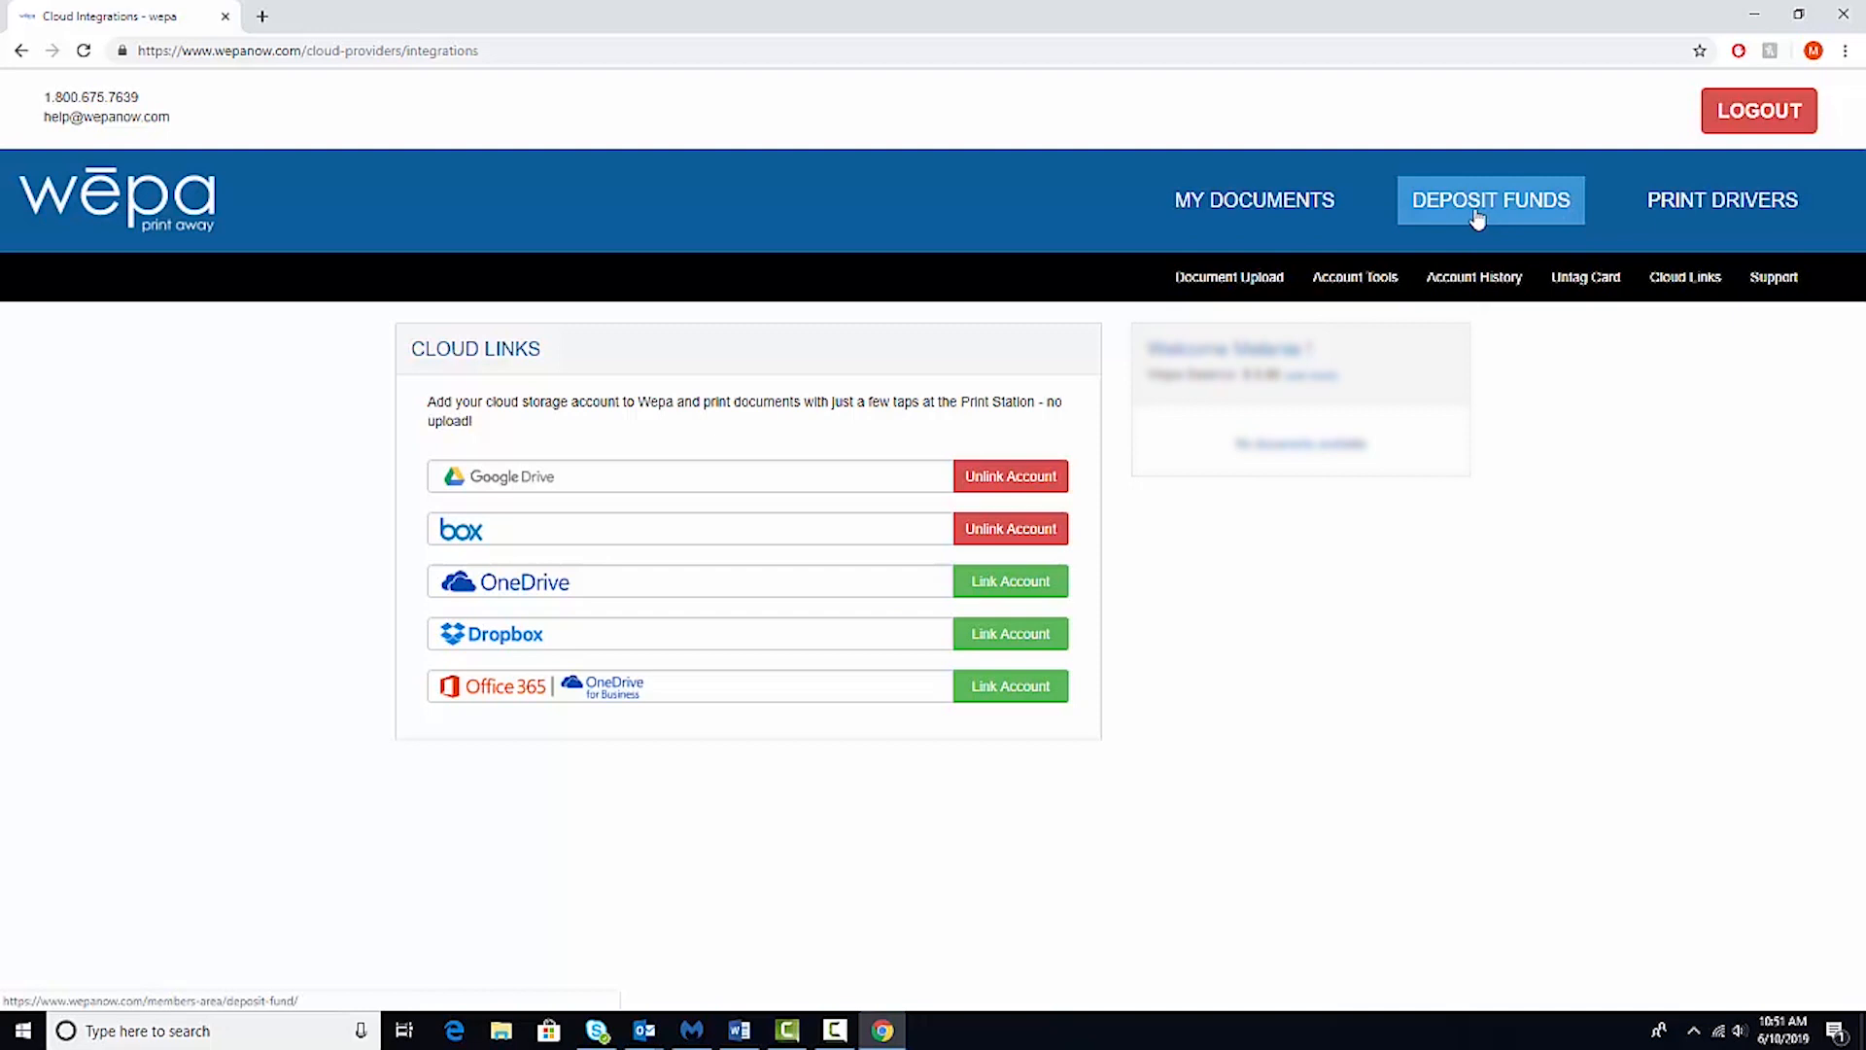
# Start a $5.00 deposit to the account with Card as the payment method
pyautogui.click(1489, 198)
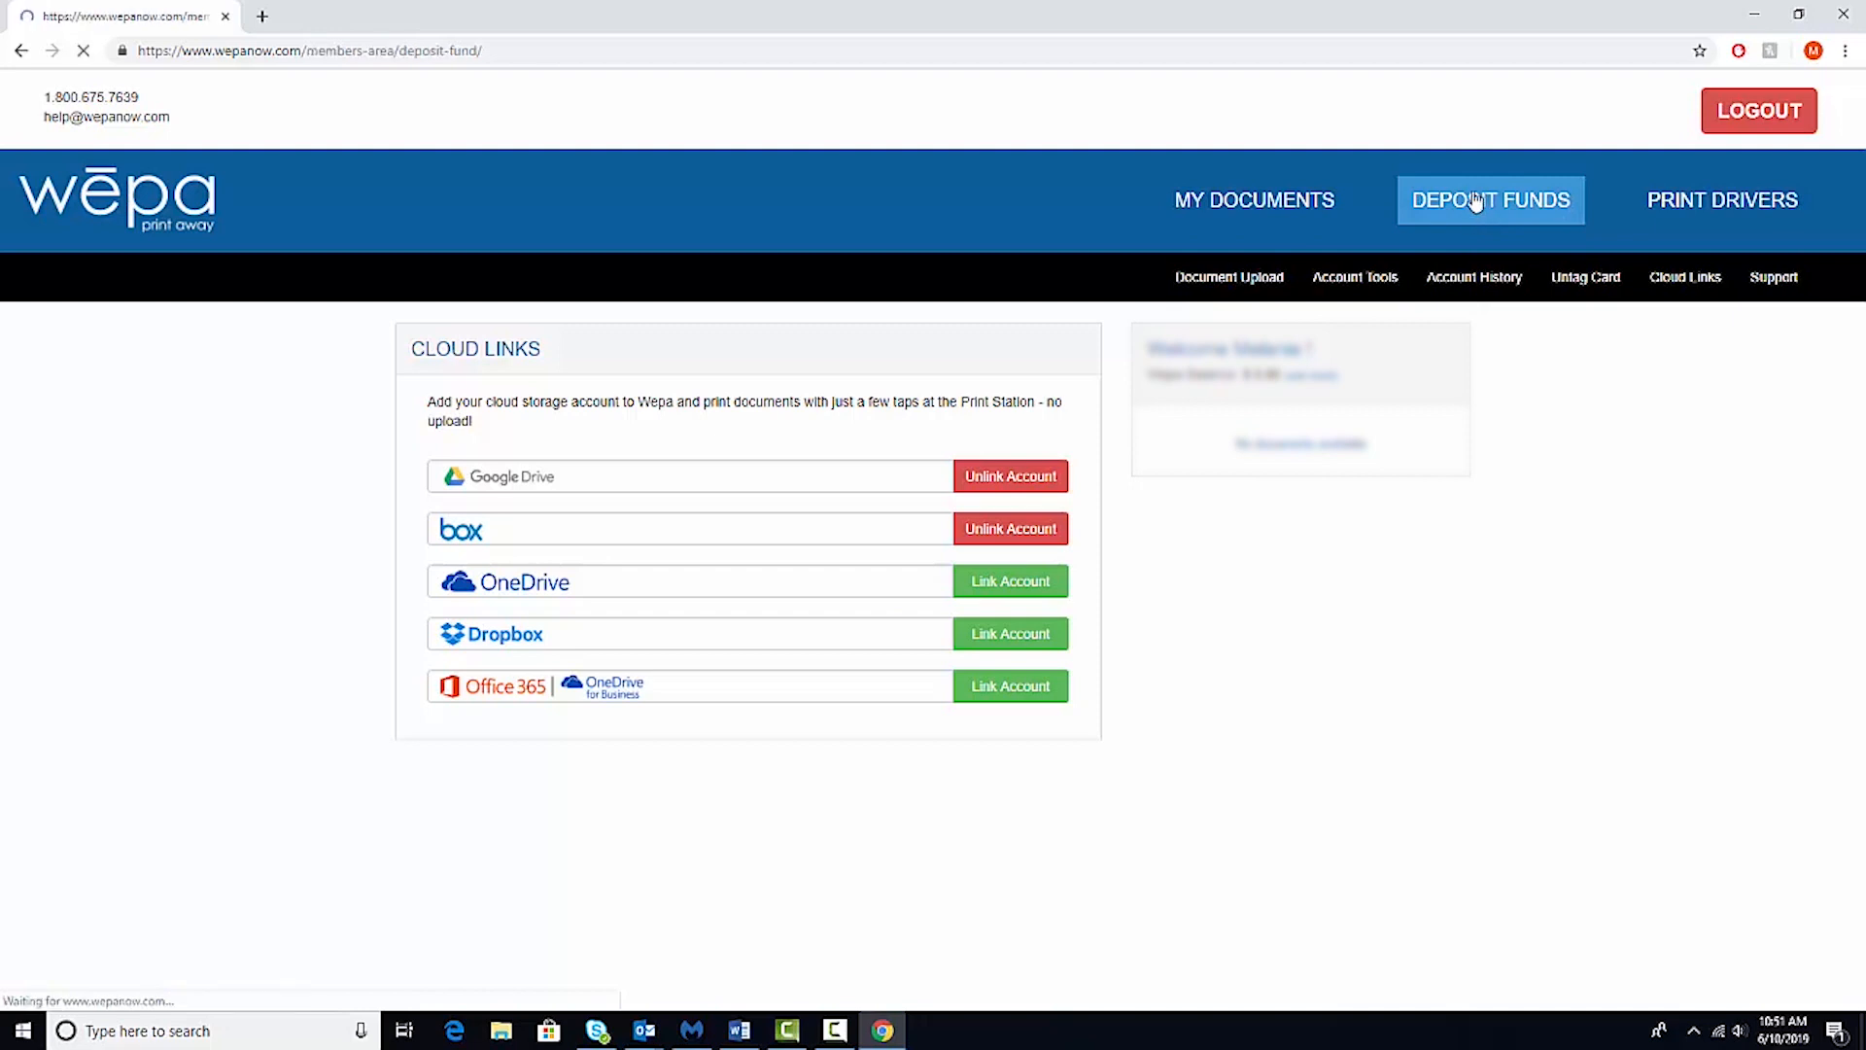
pyautogui.click(1490, 198)
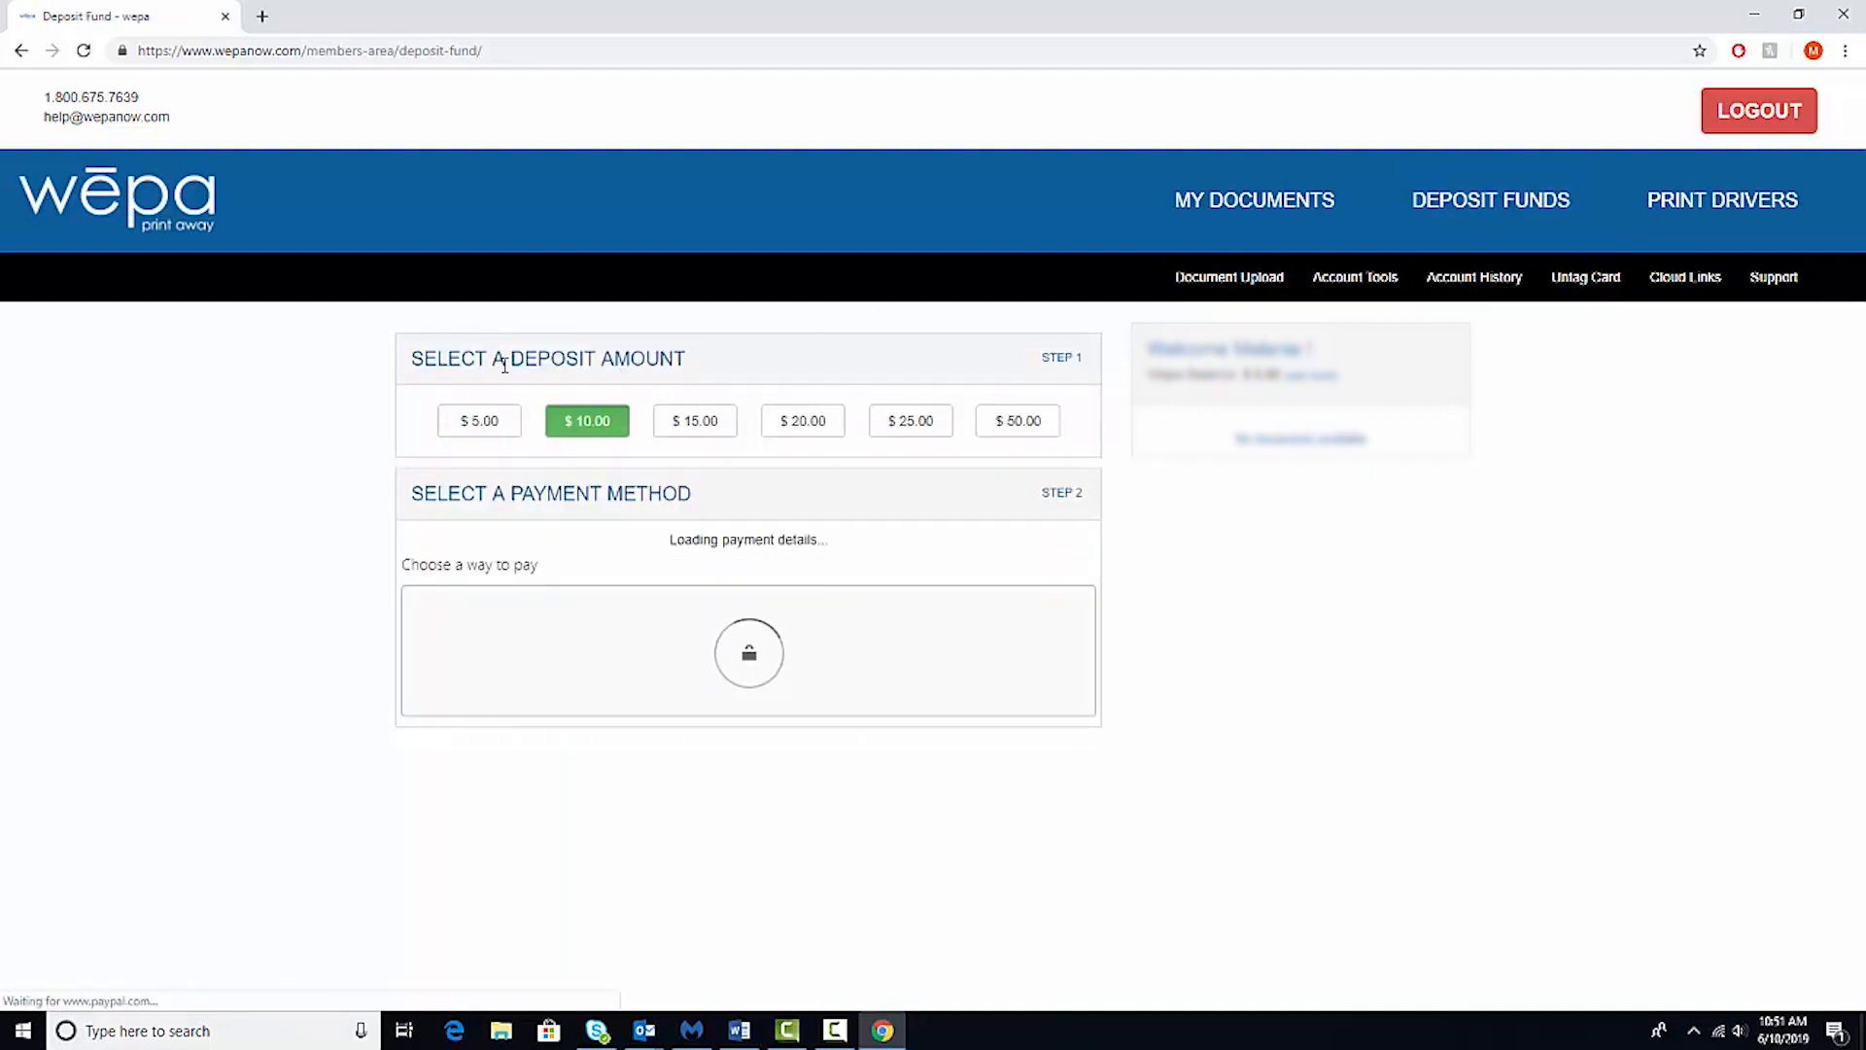
pyautogui.click(478, 419)
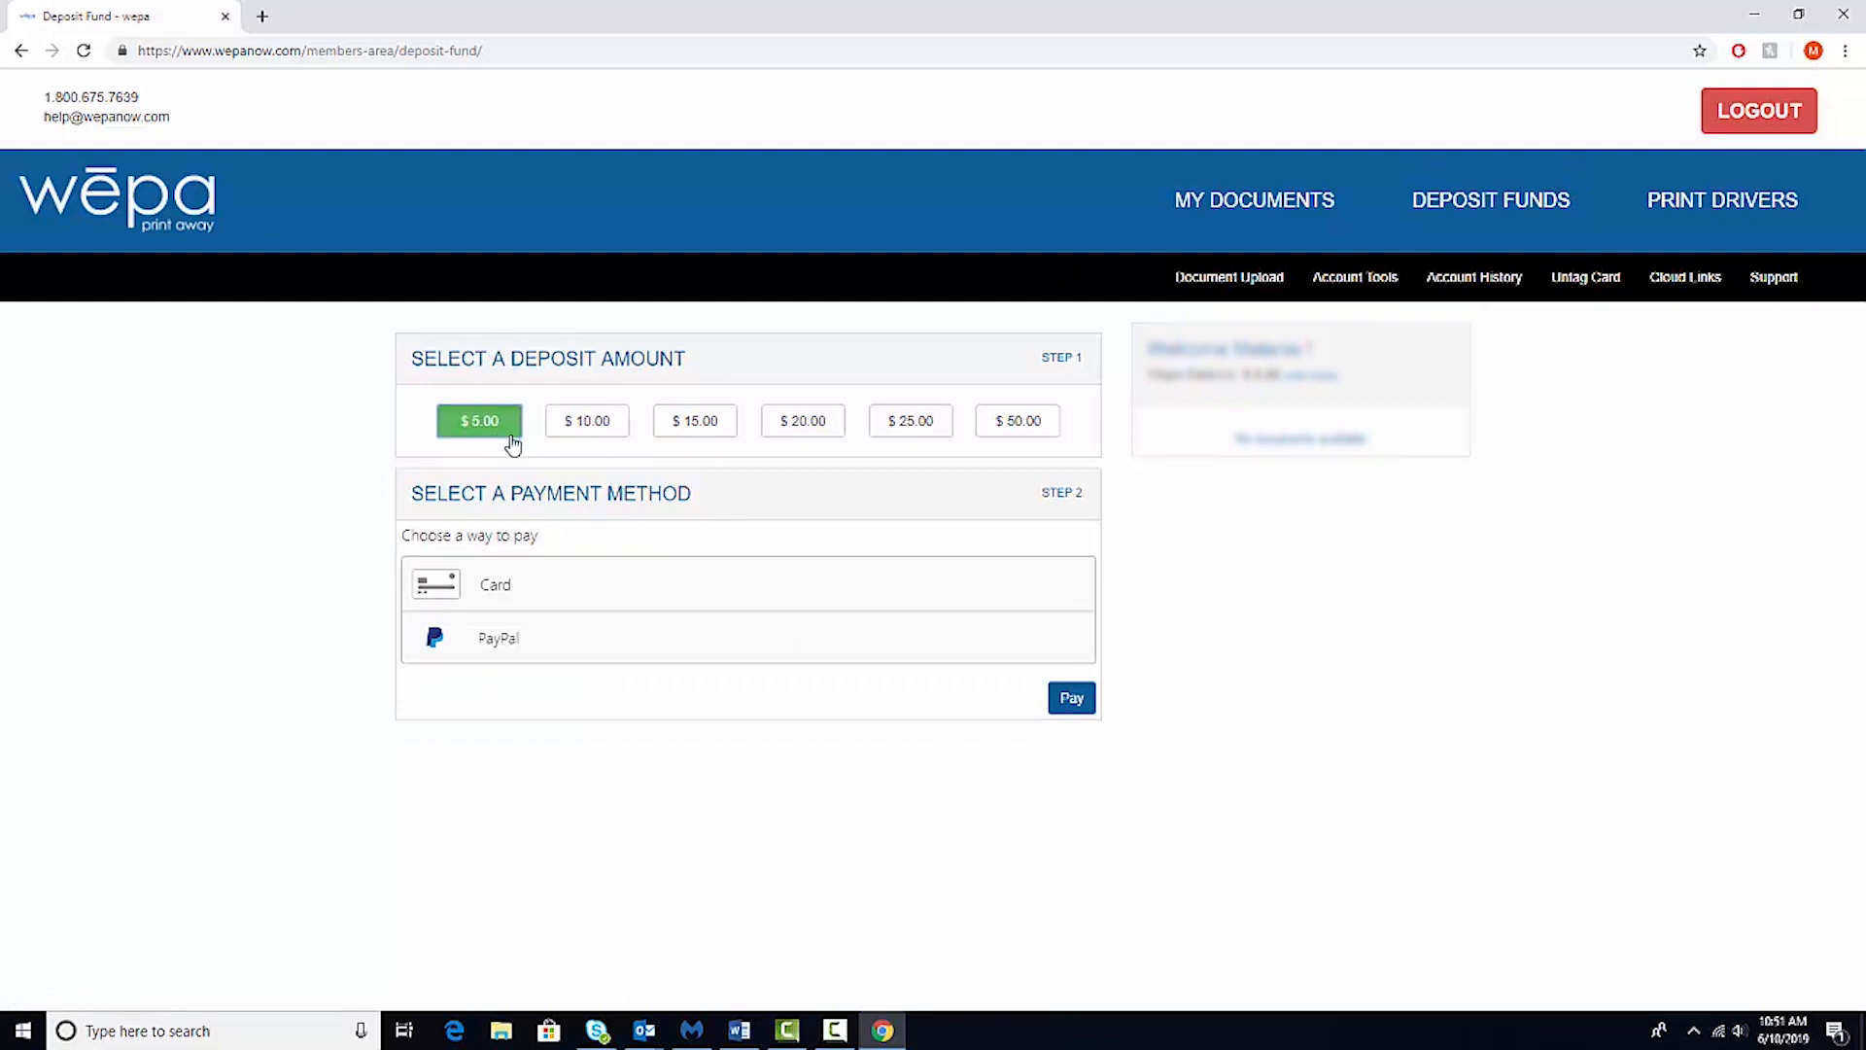
pyautogui.moveTo(542, 597)
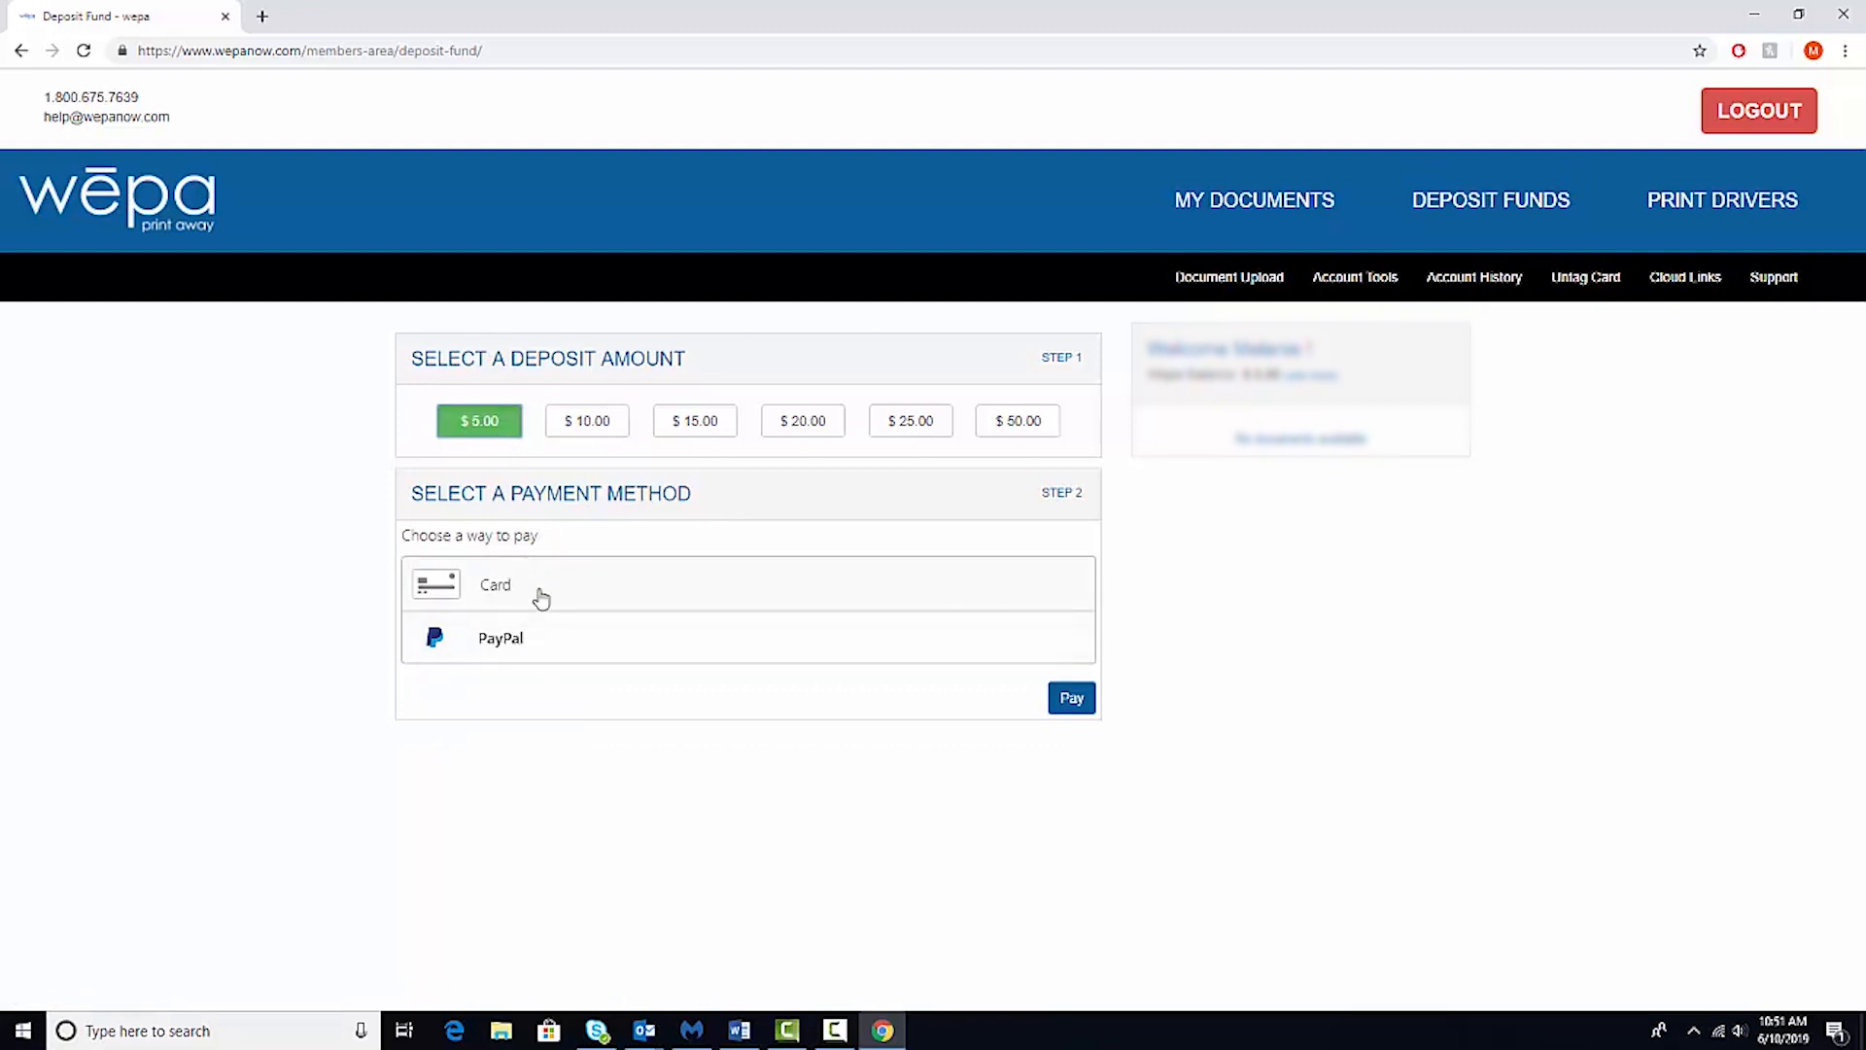
pyautogui.click(494, 583)
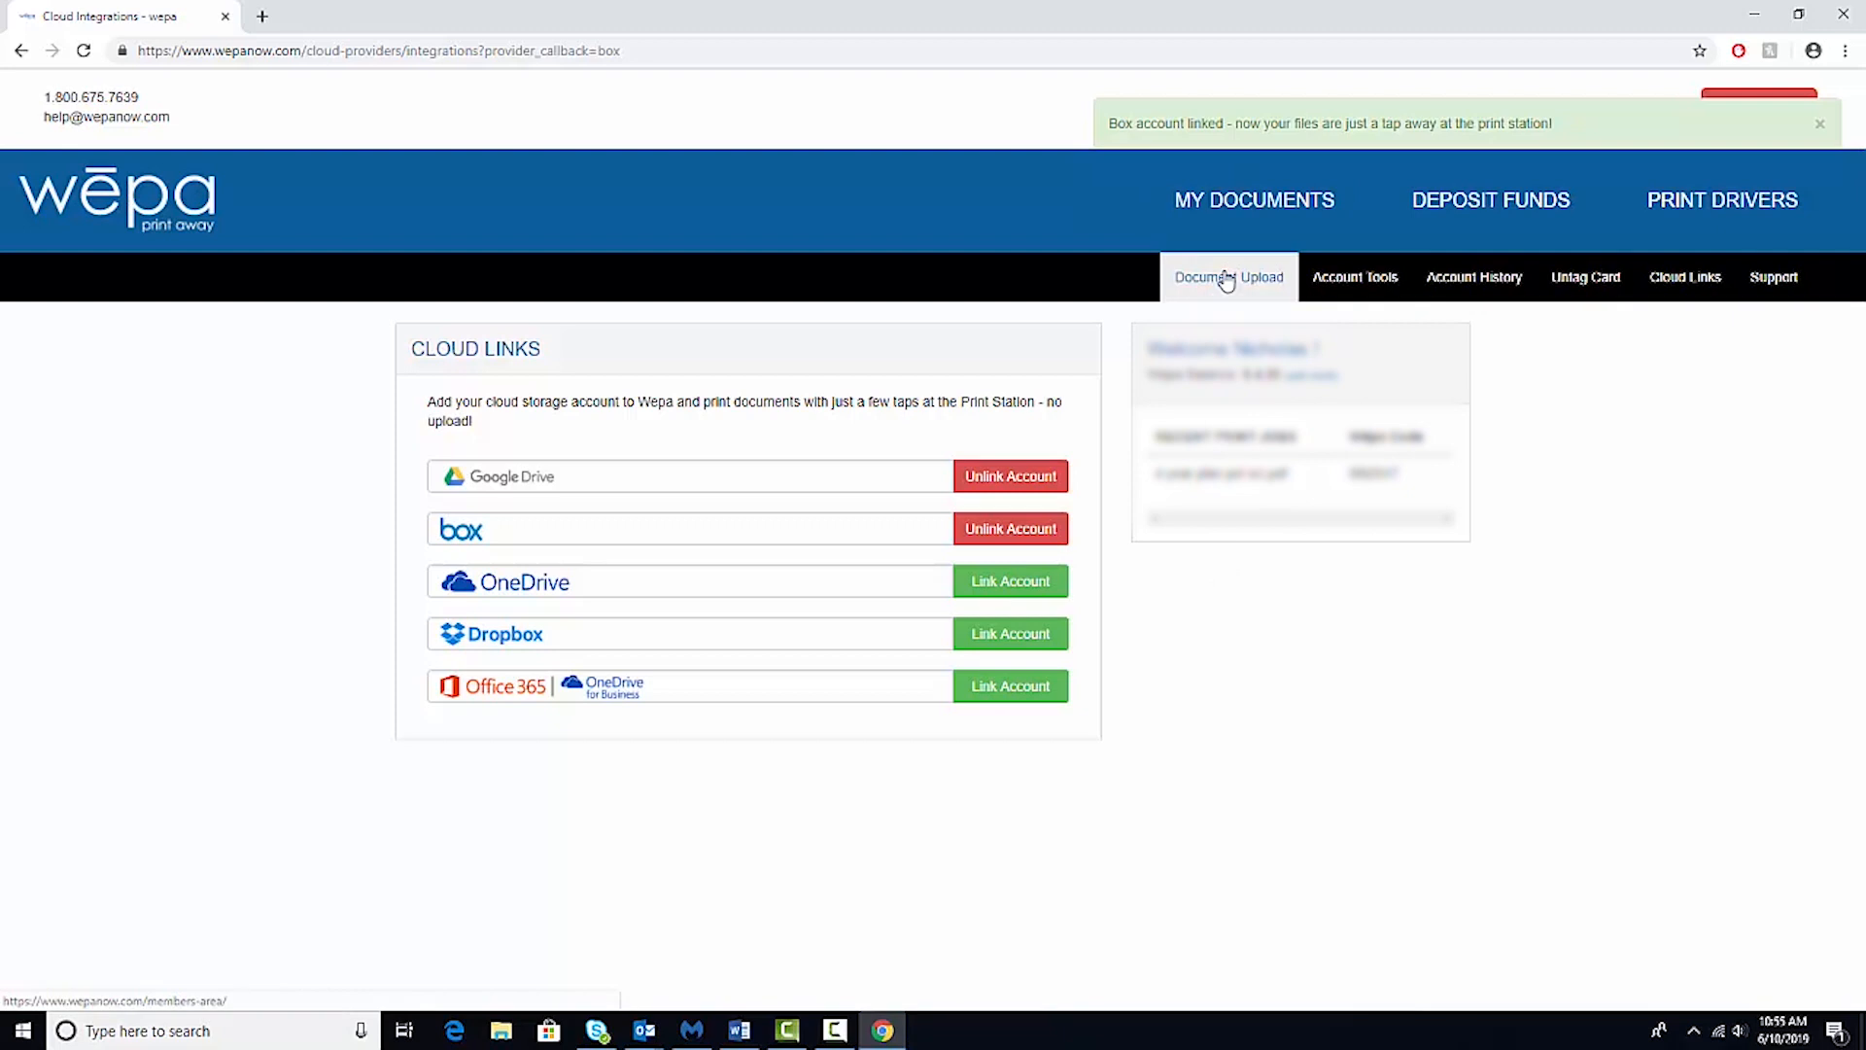
pyautogui.moveTo(1267, 278)
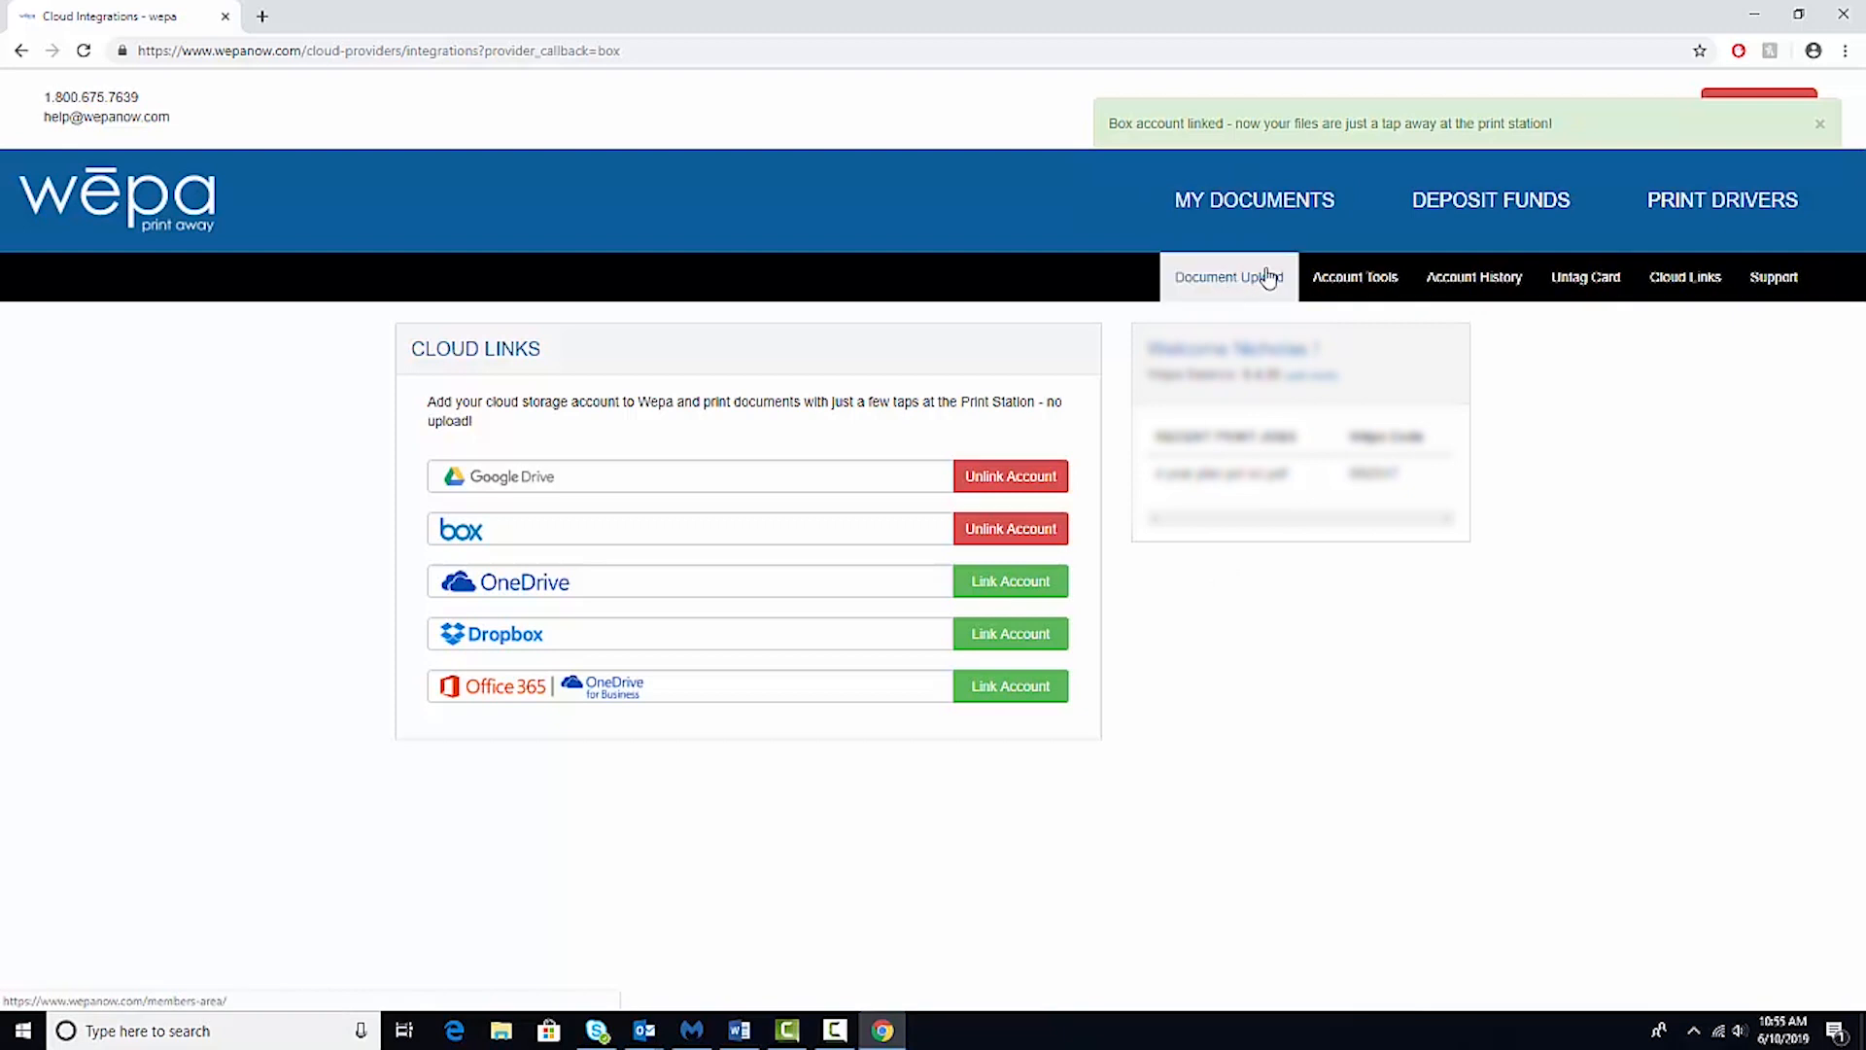
# Upload Document Example.docx with default single-sided black-and-white options and get Wēpa code ZBH202
pyautogui.click(1228, 276)
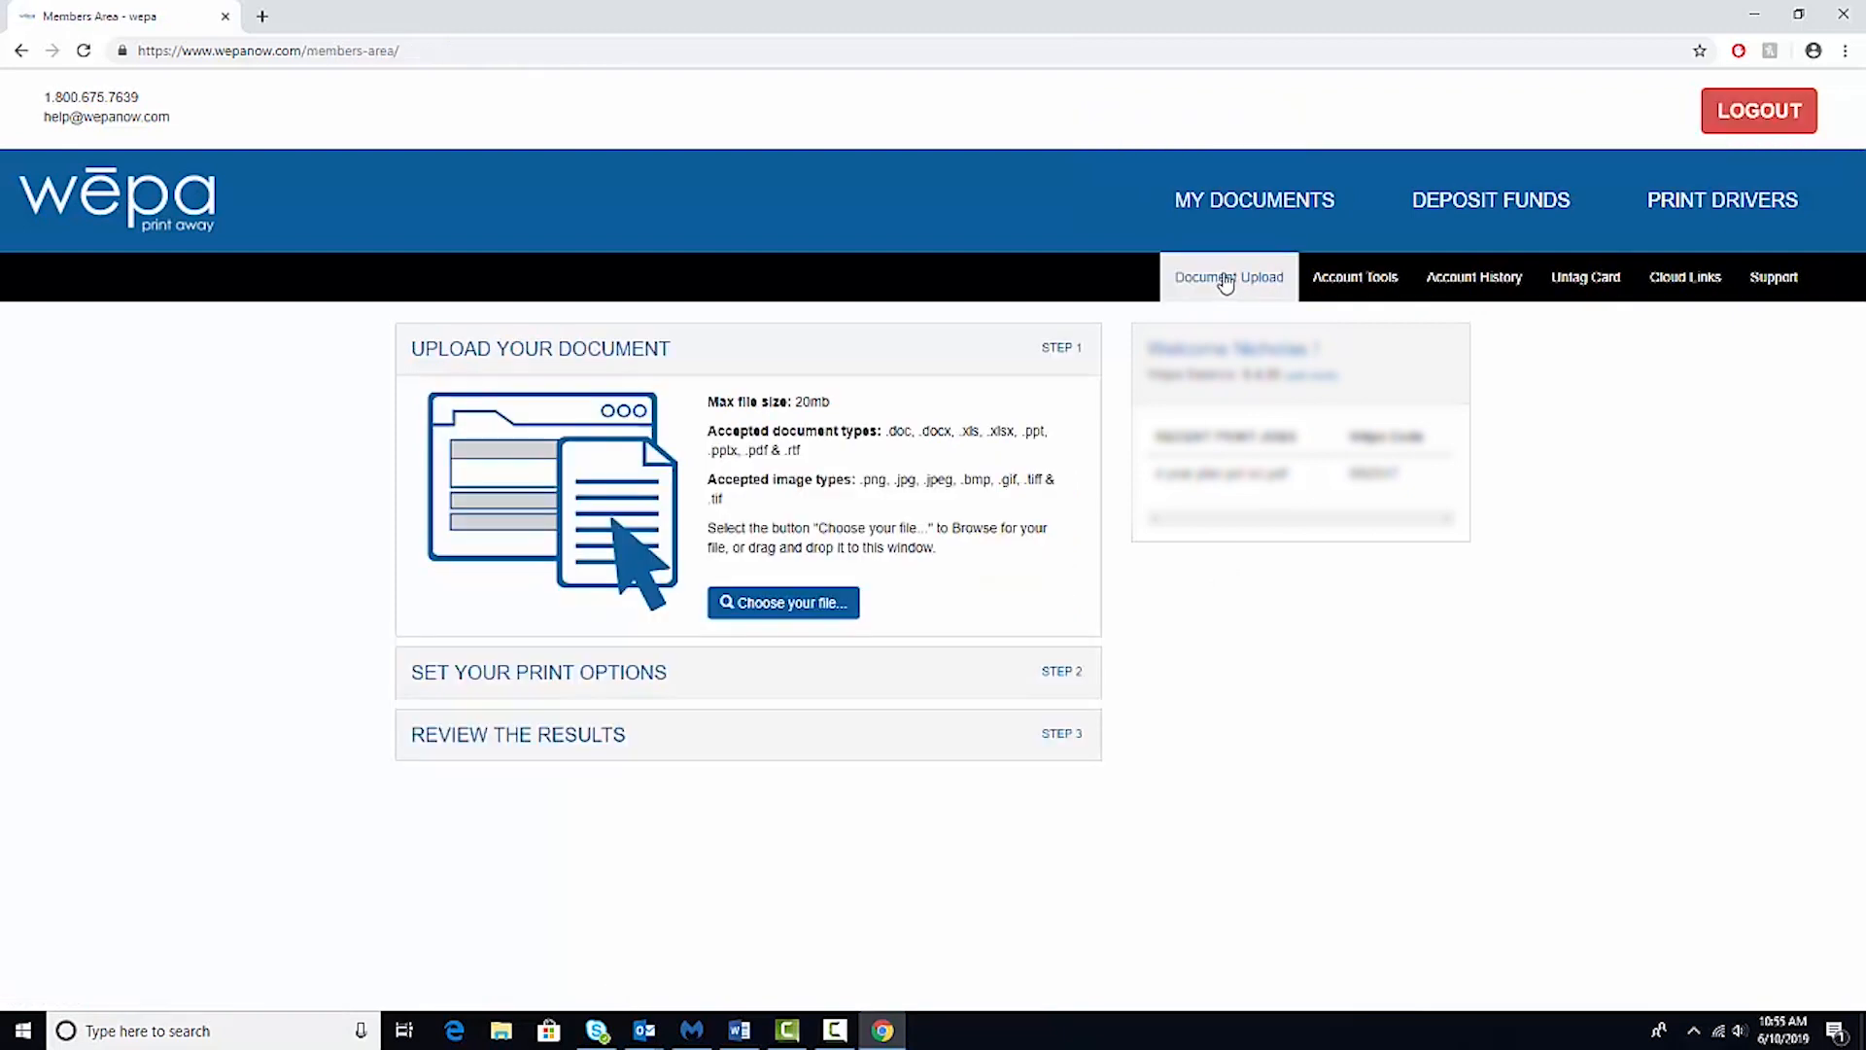
pyautogui.click(782, 602)
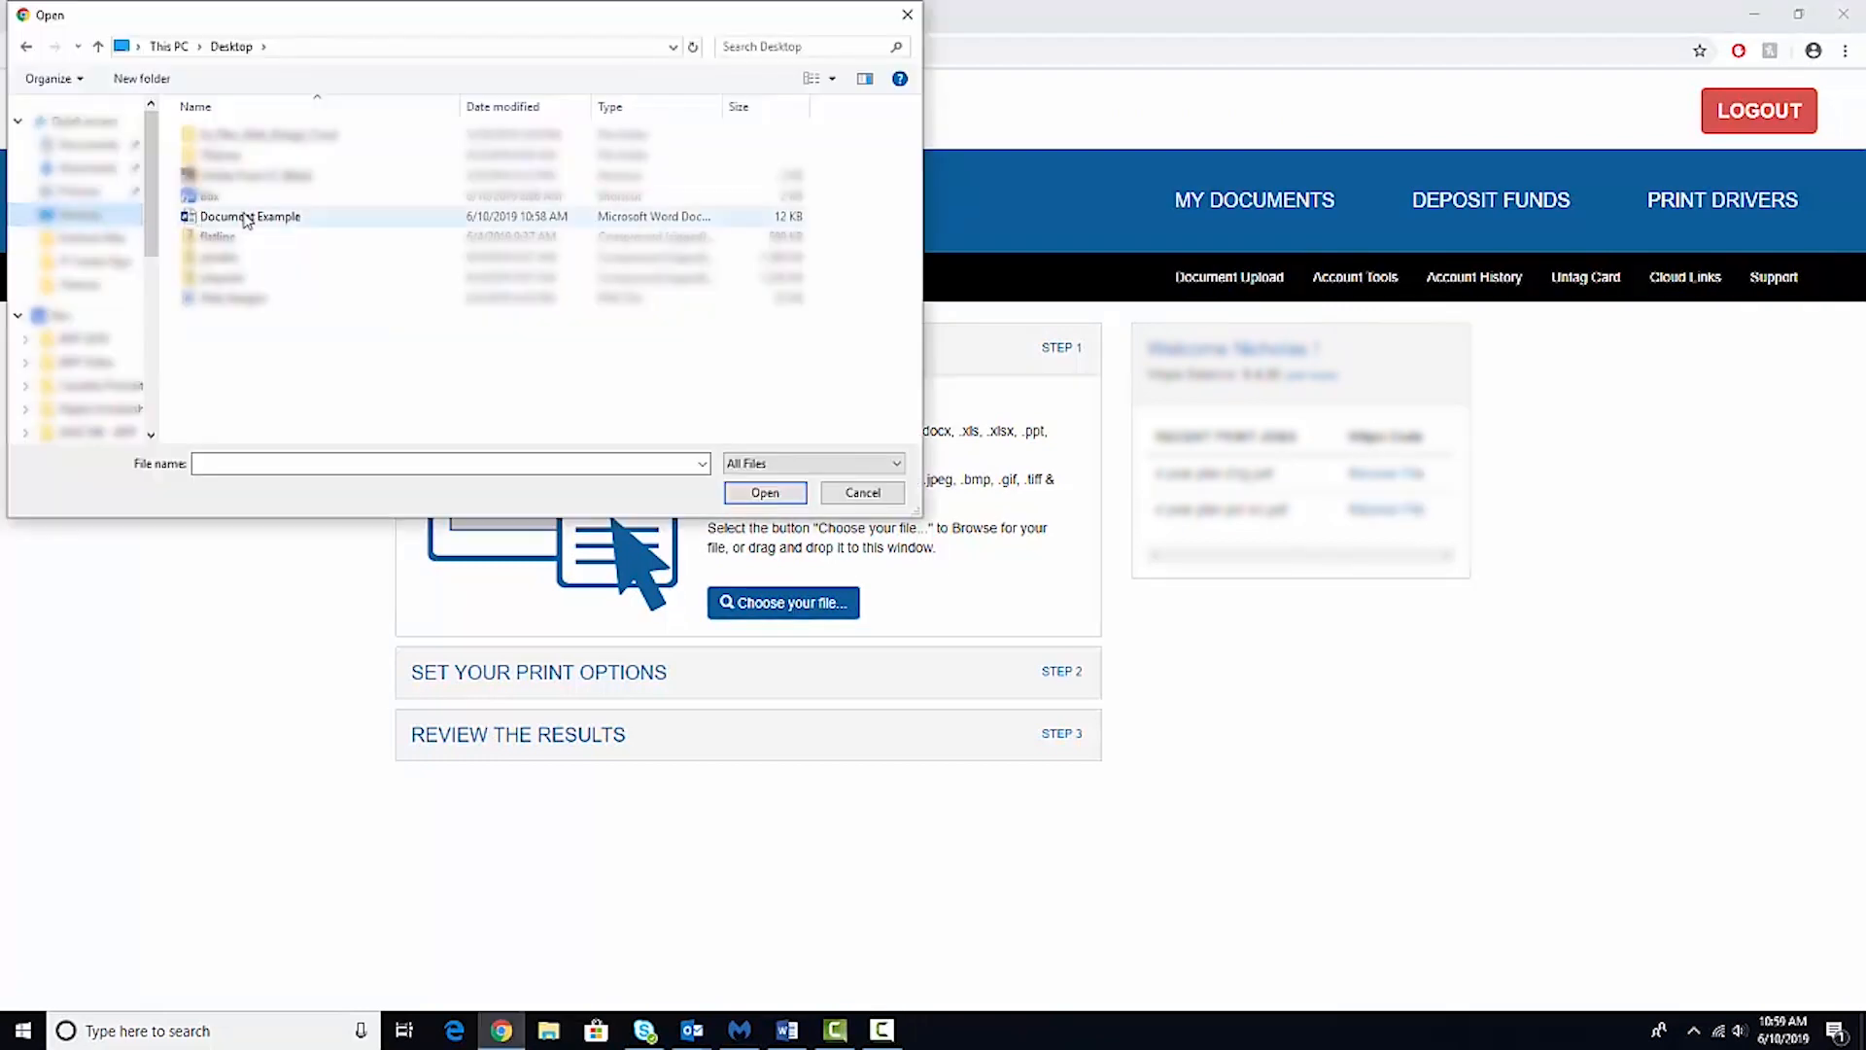
pyautogui.click(764, 492)
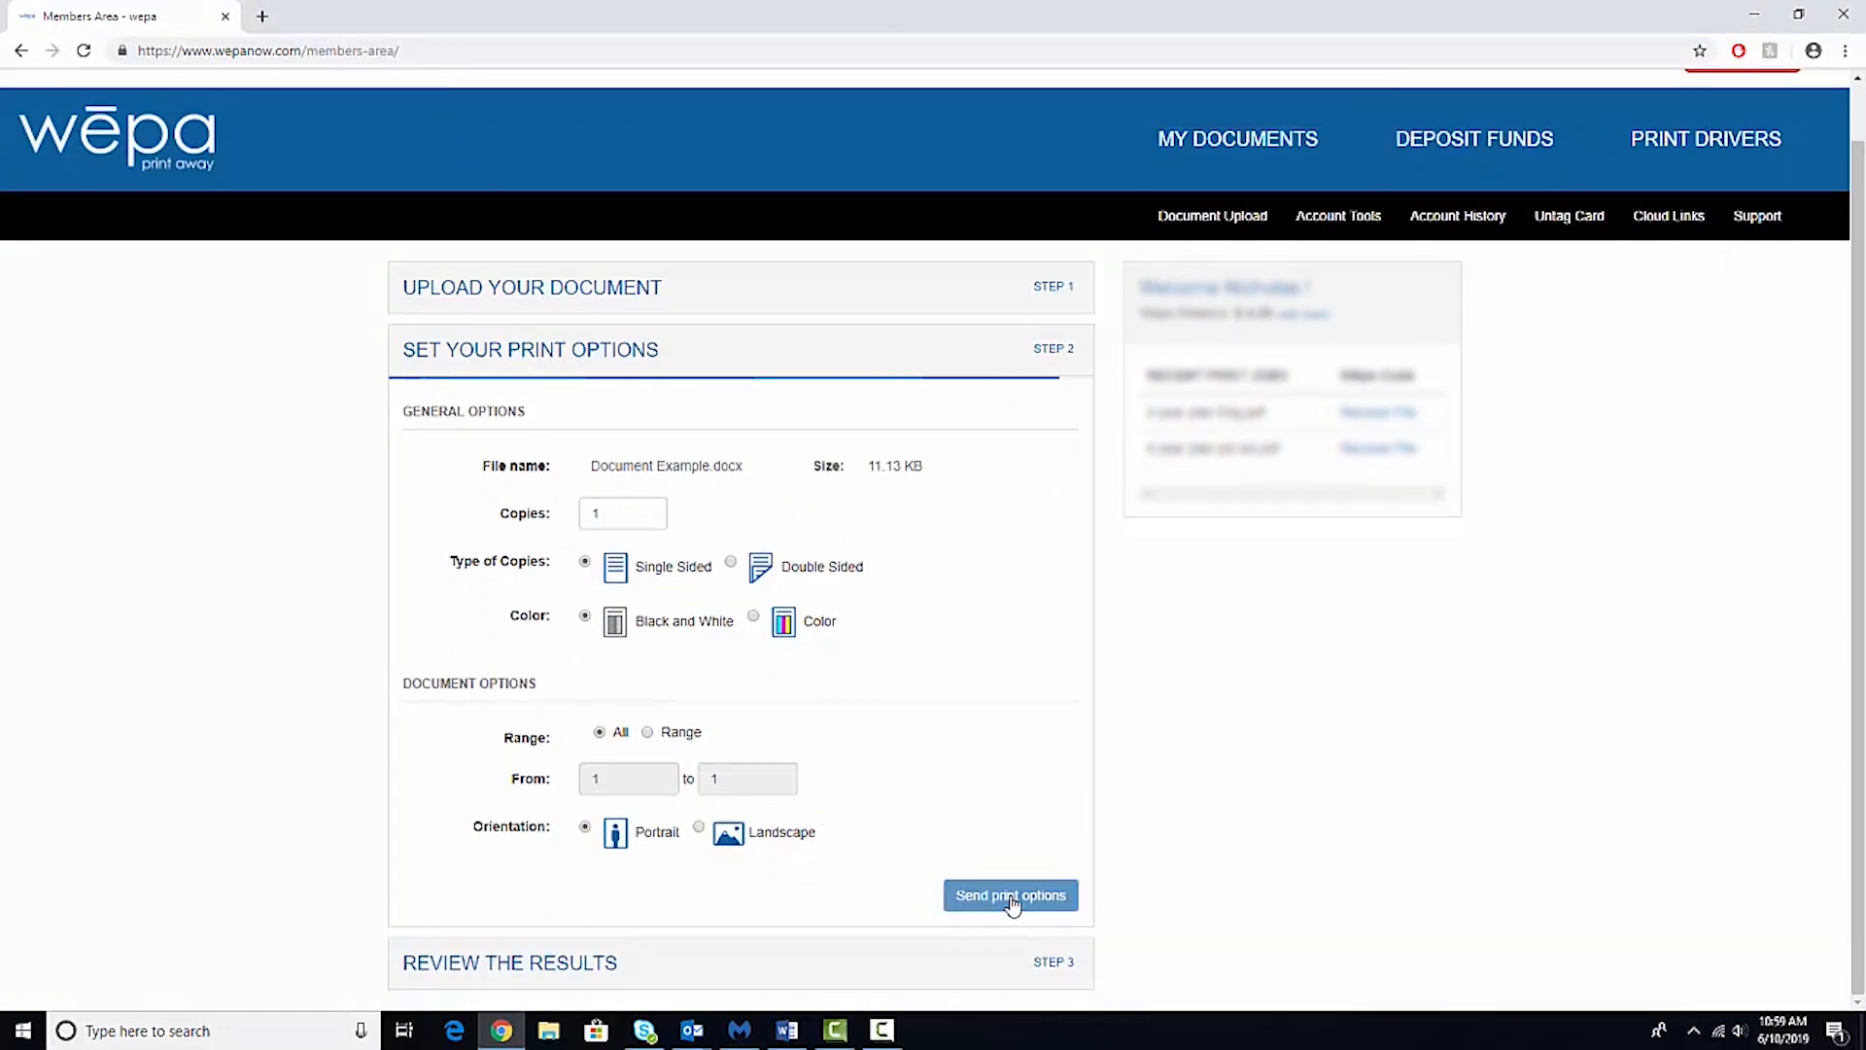
pyautogui.click(1008, 894)
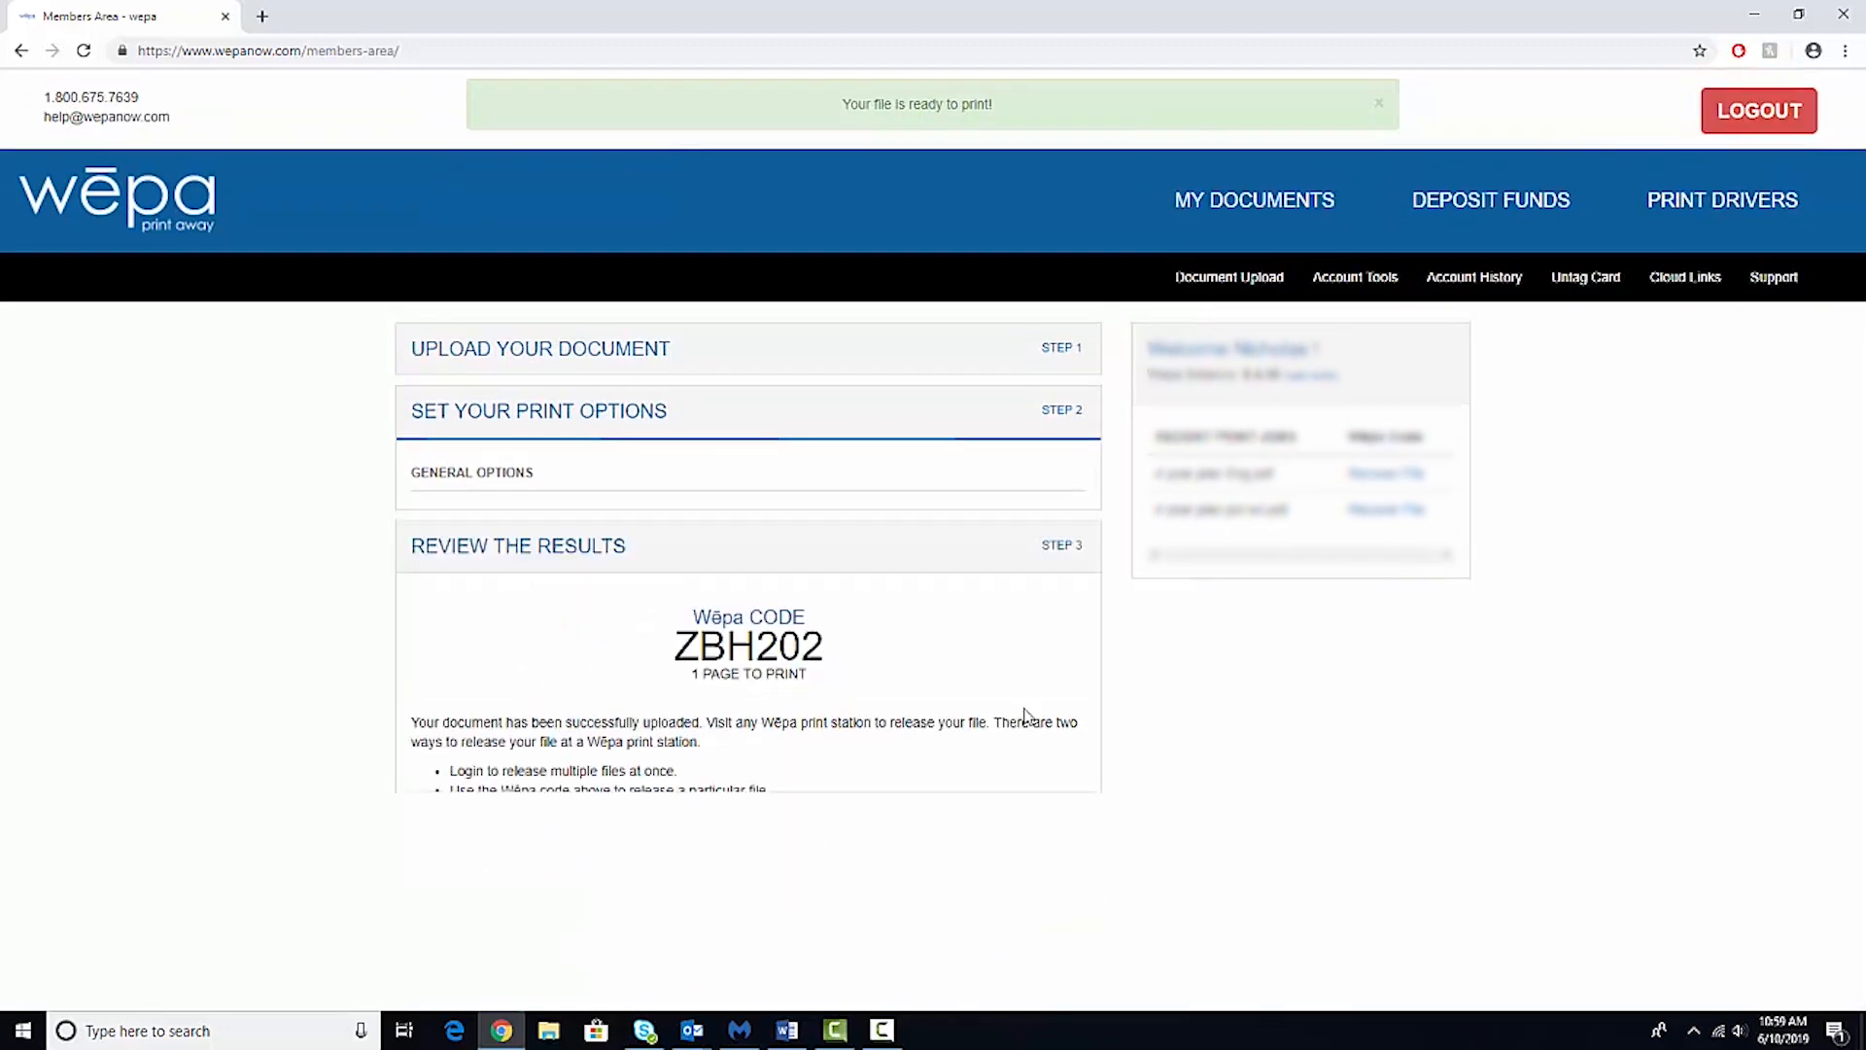
pyautogui.doubleClick(789, 572)
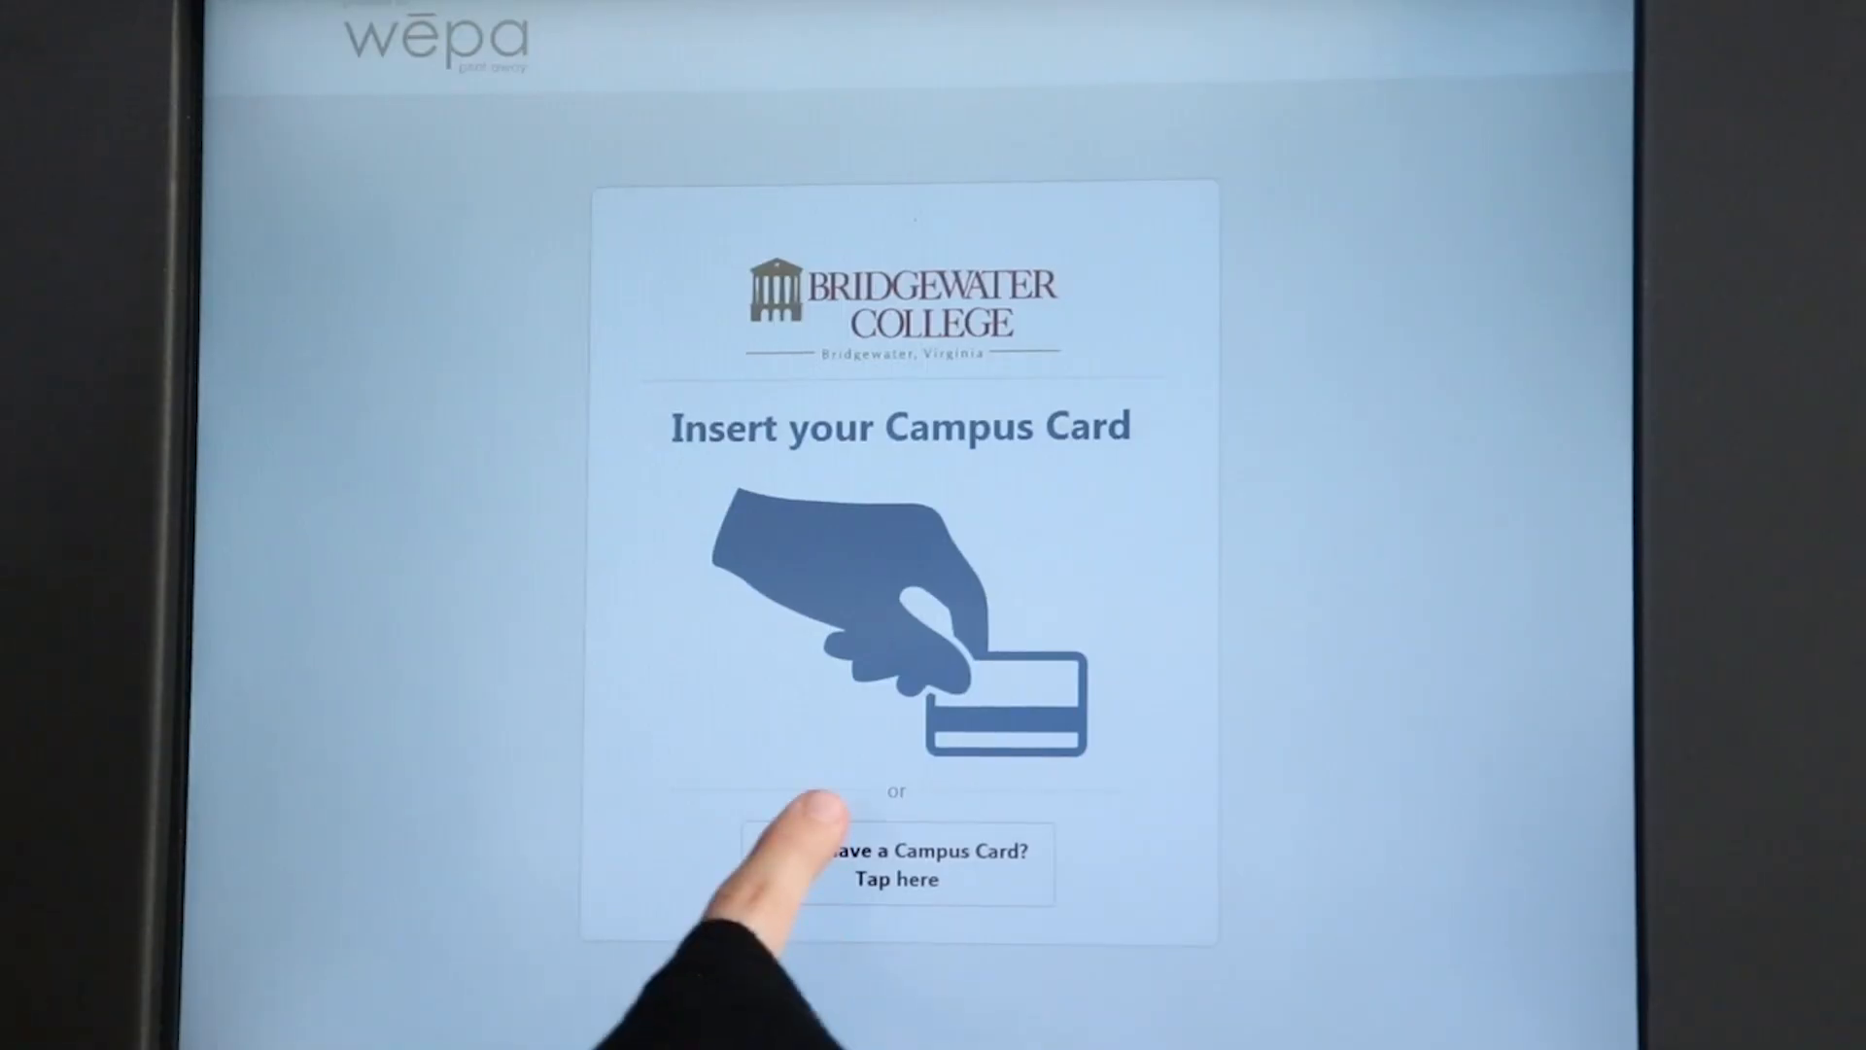
# Release the document at the kiosk with code ZBH202 instead of a campus card and print it
pyautogui.click(896, 863)
pyautogui.write('ZB')
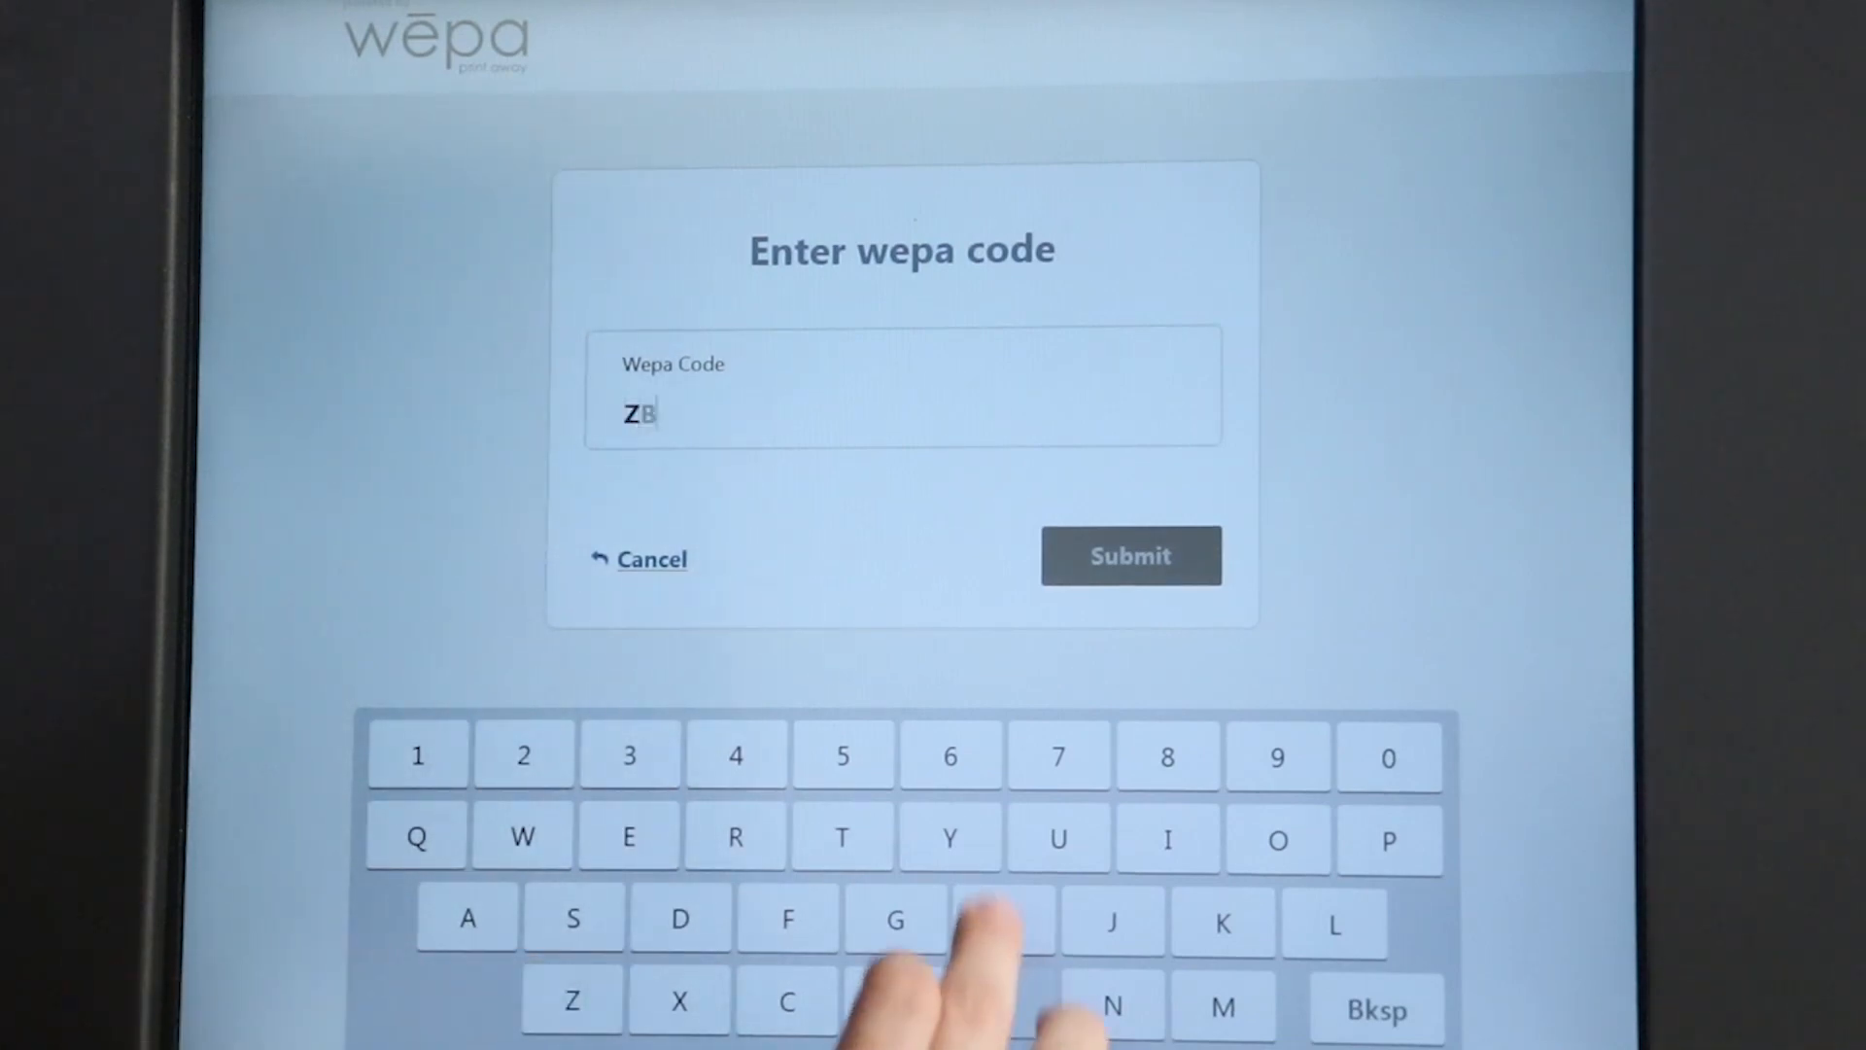
pyautogui.click(1129, 555)
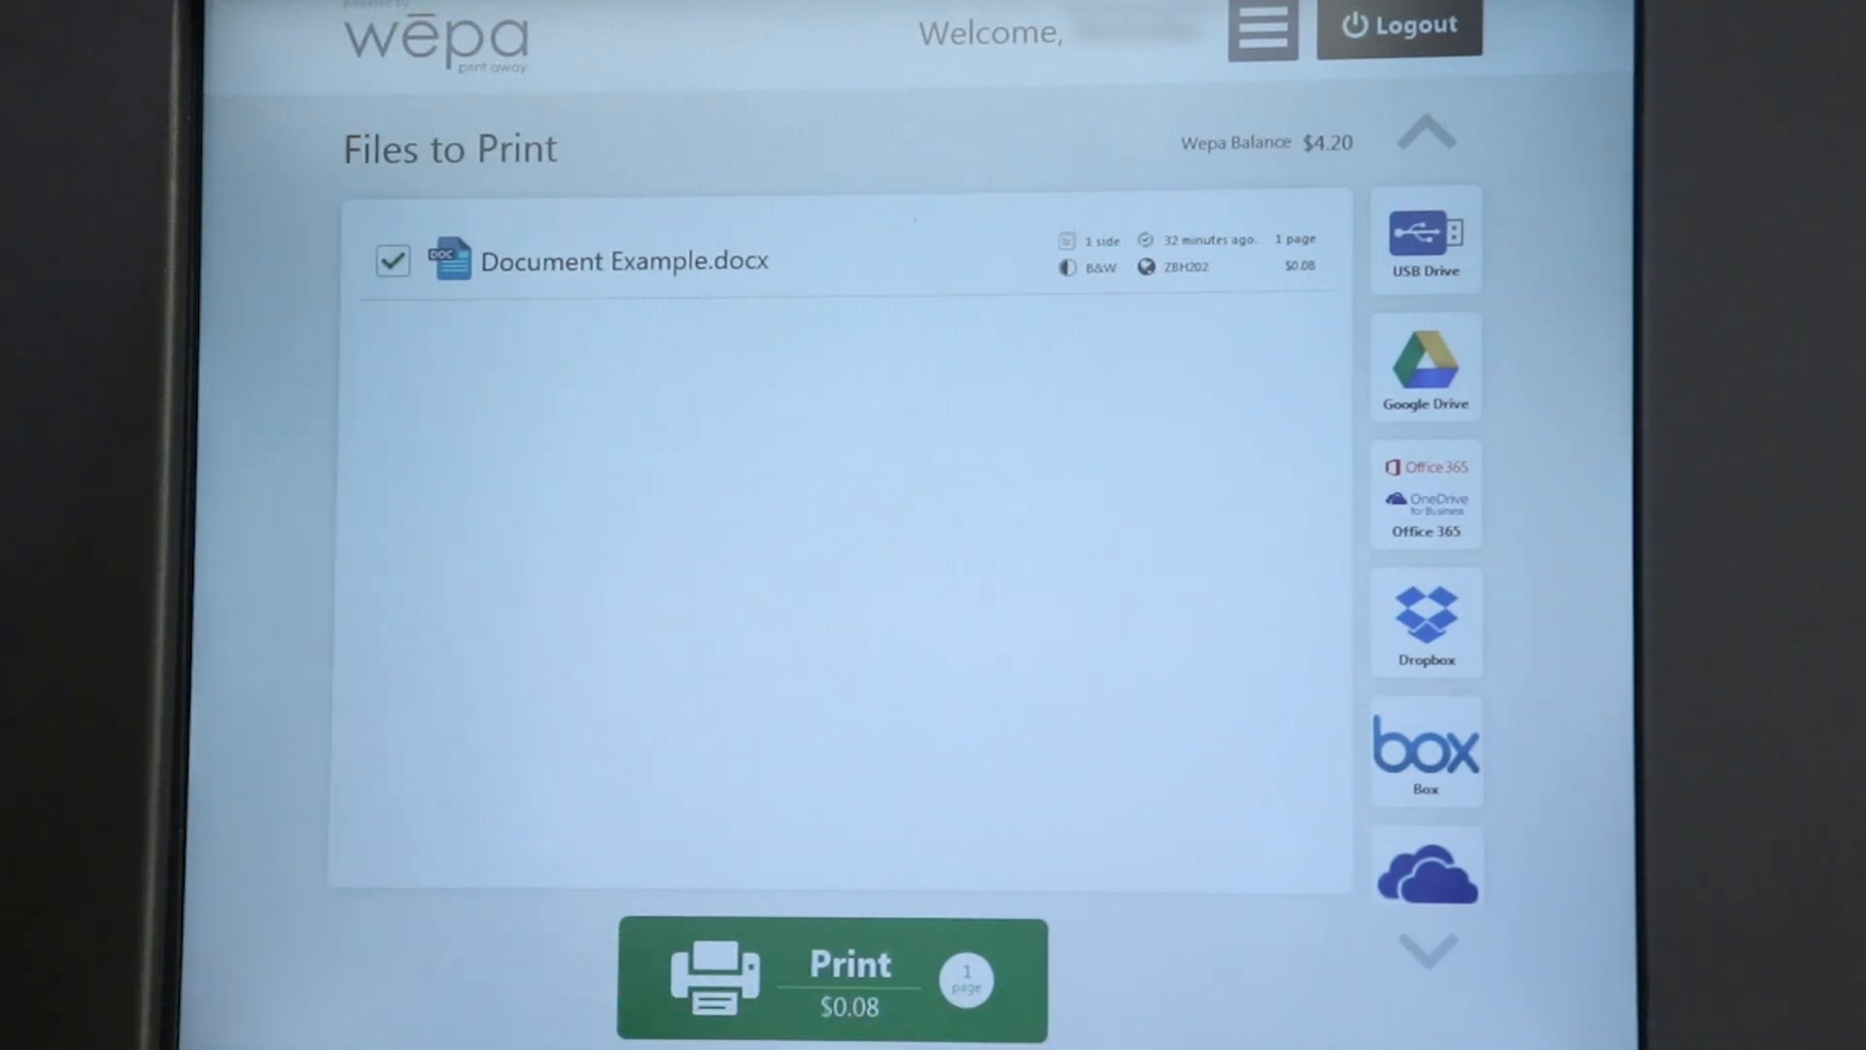
pyautogui.click(834, 976)
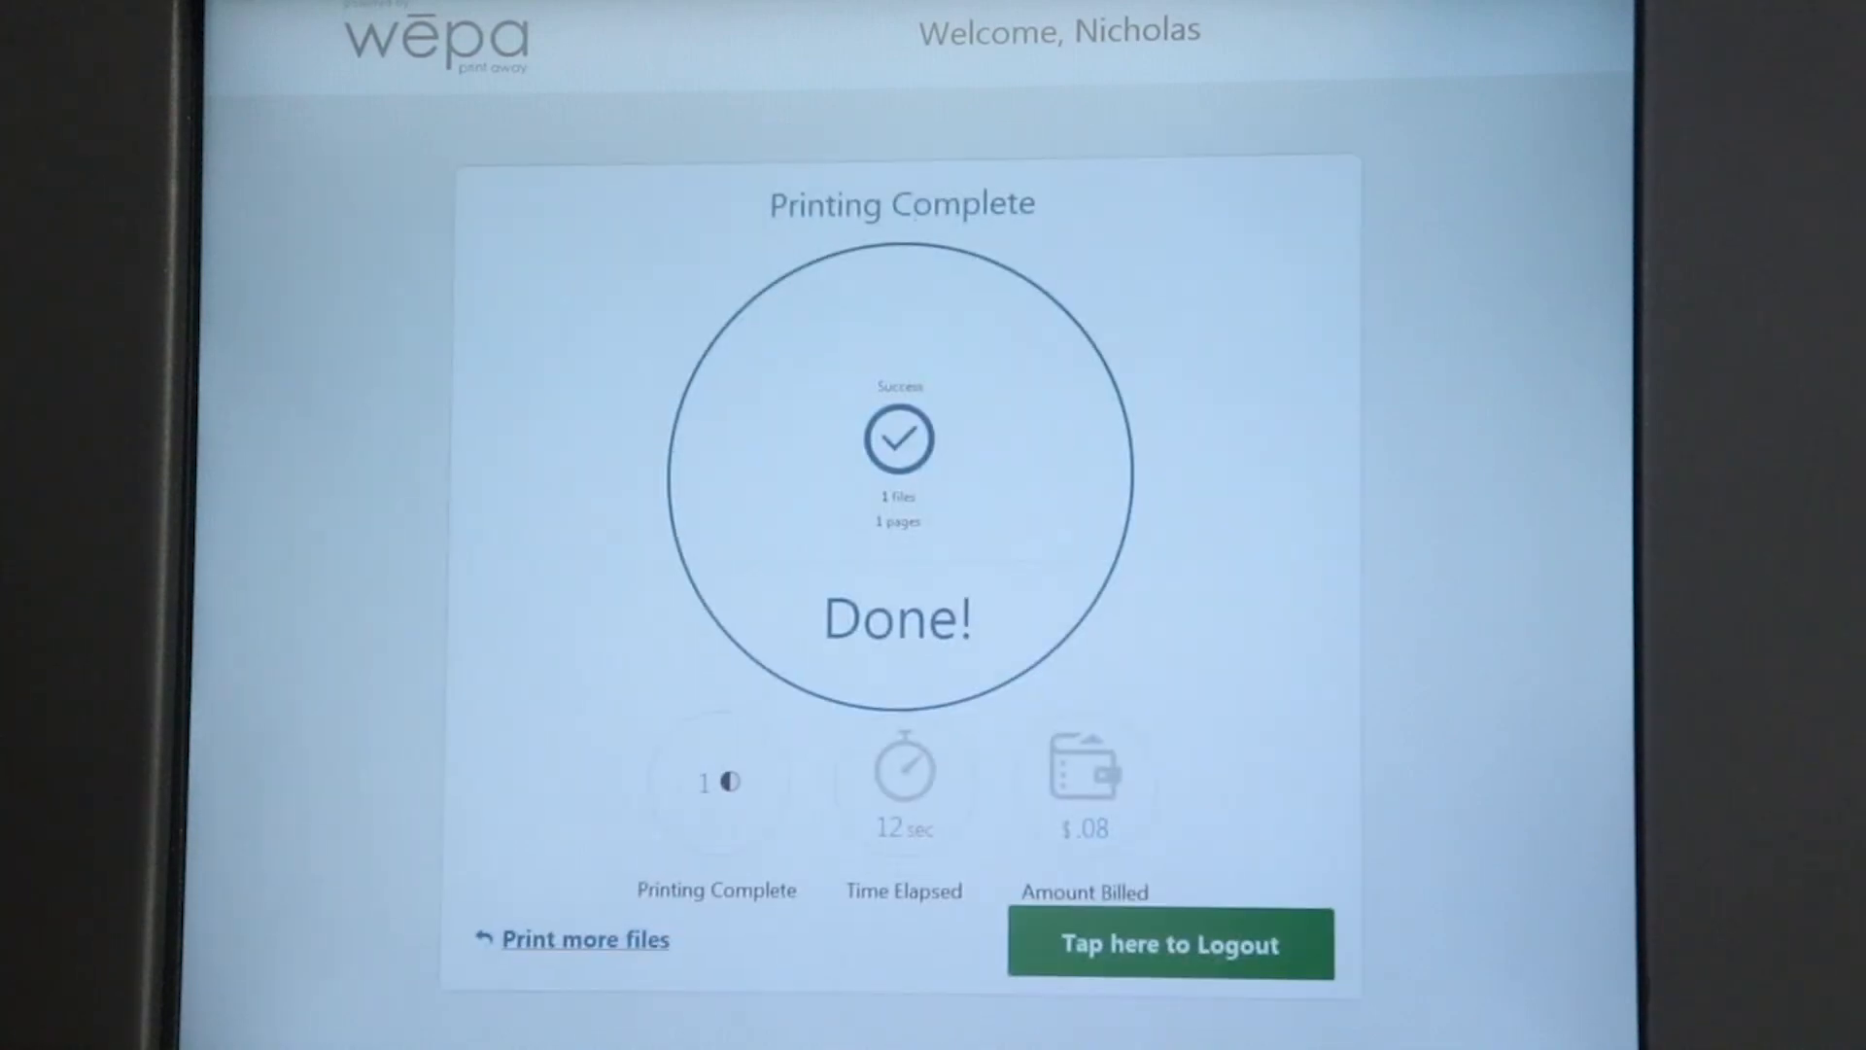
pyautogui.click(585, 939)
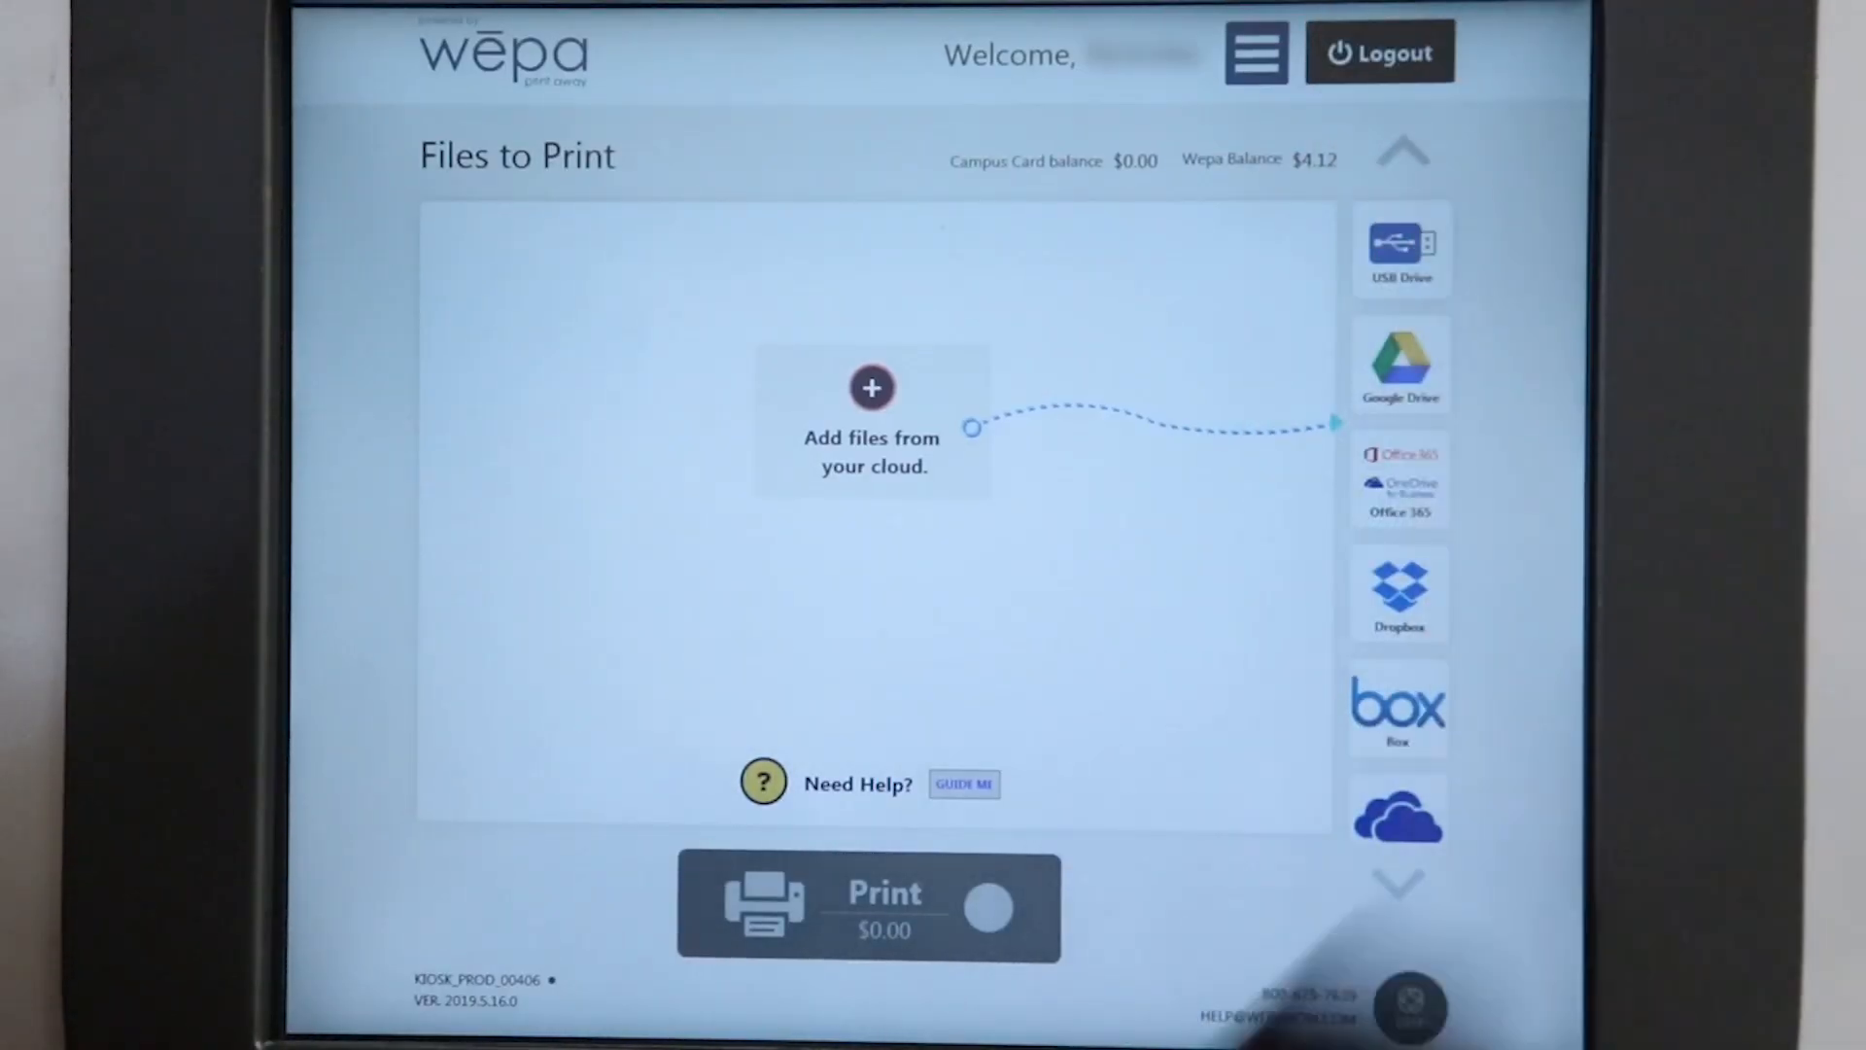
# Add Sample Document.docx from the linked Box storage to the kiosk's print list
pyautogui.click(1397, 711)
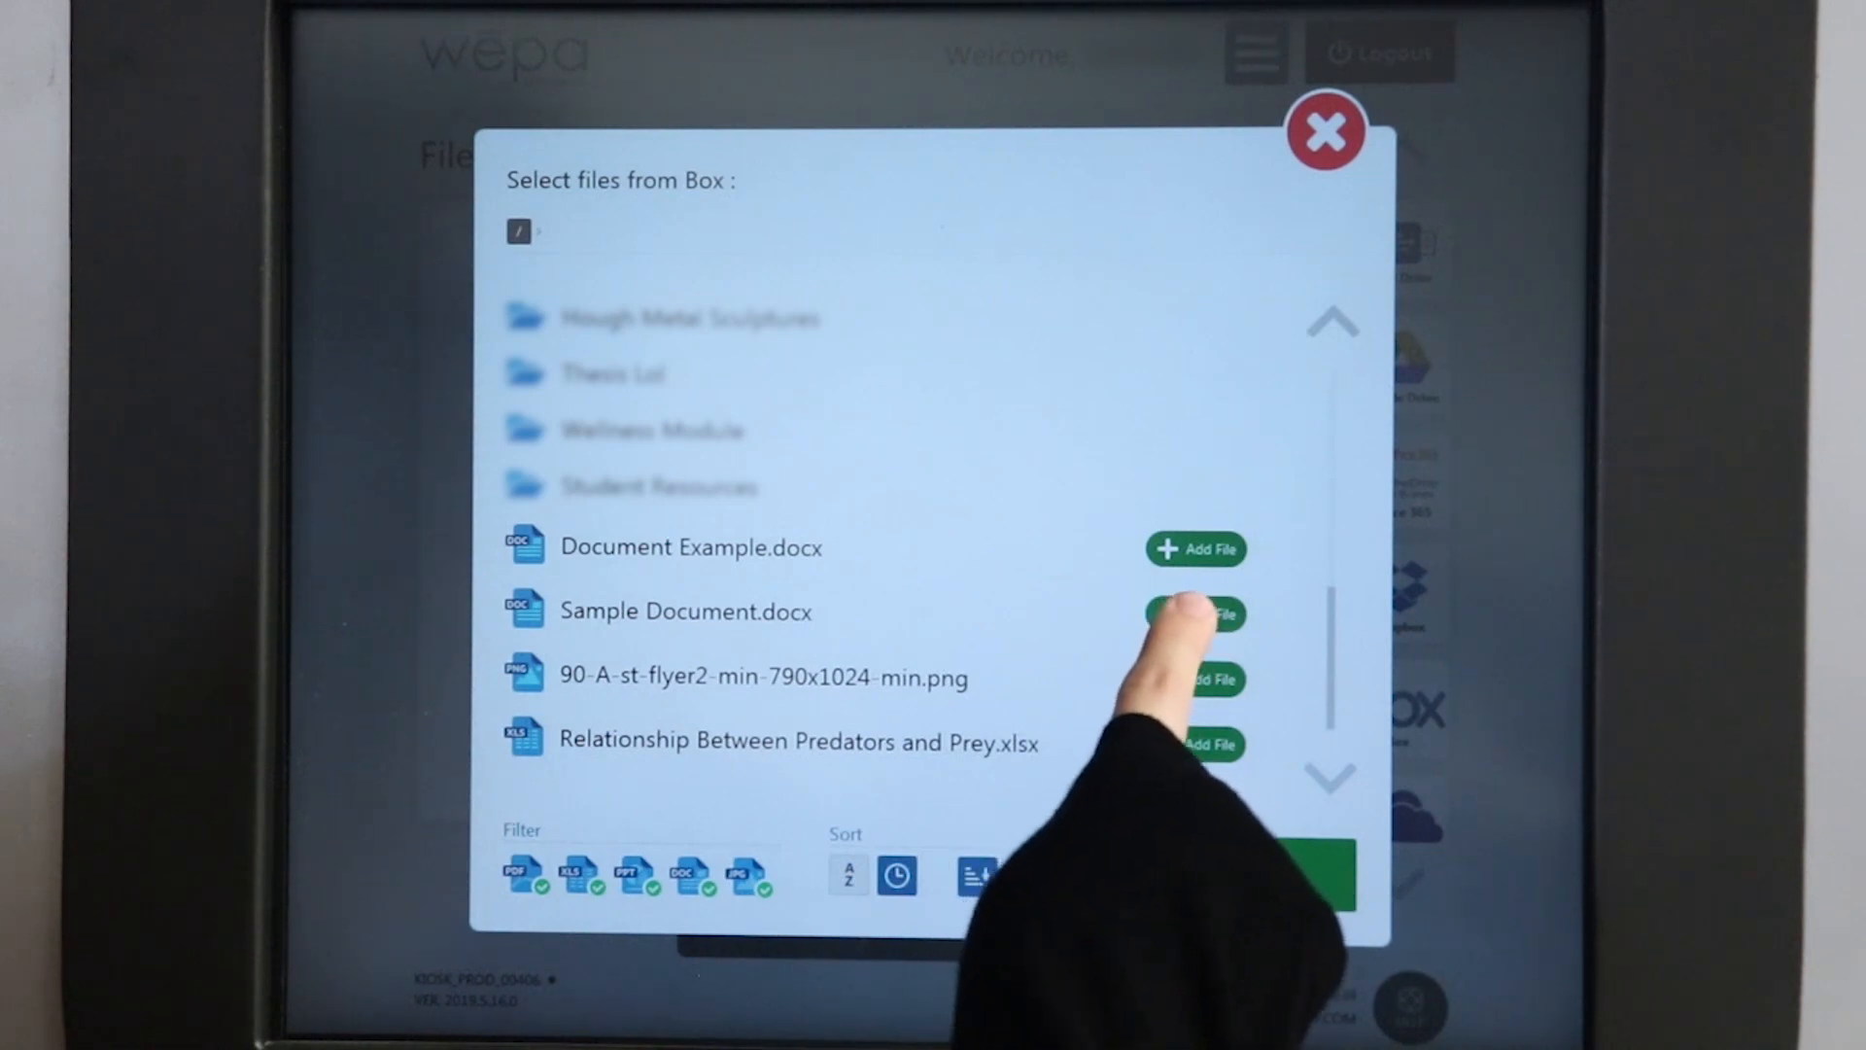
pyautogui.click(1193, 612)
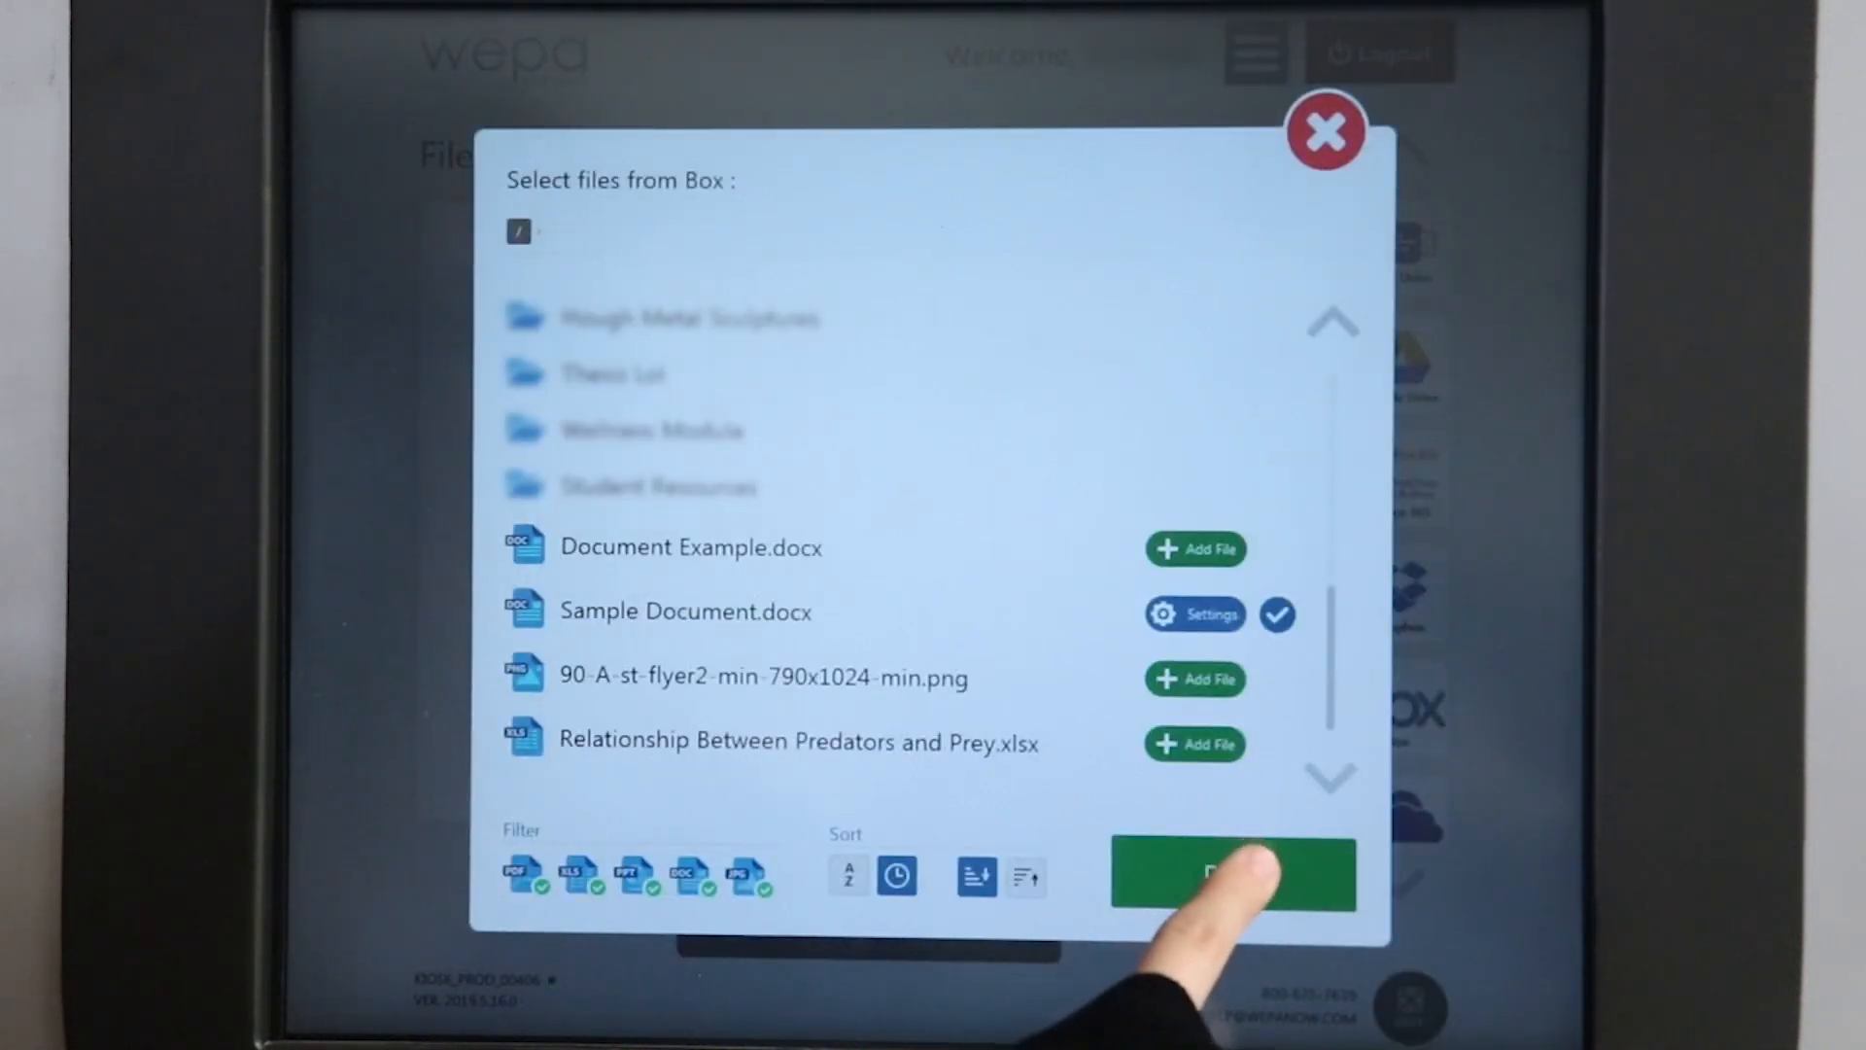
pyautogui.click(1232, 877)
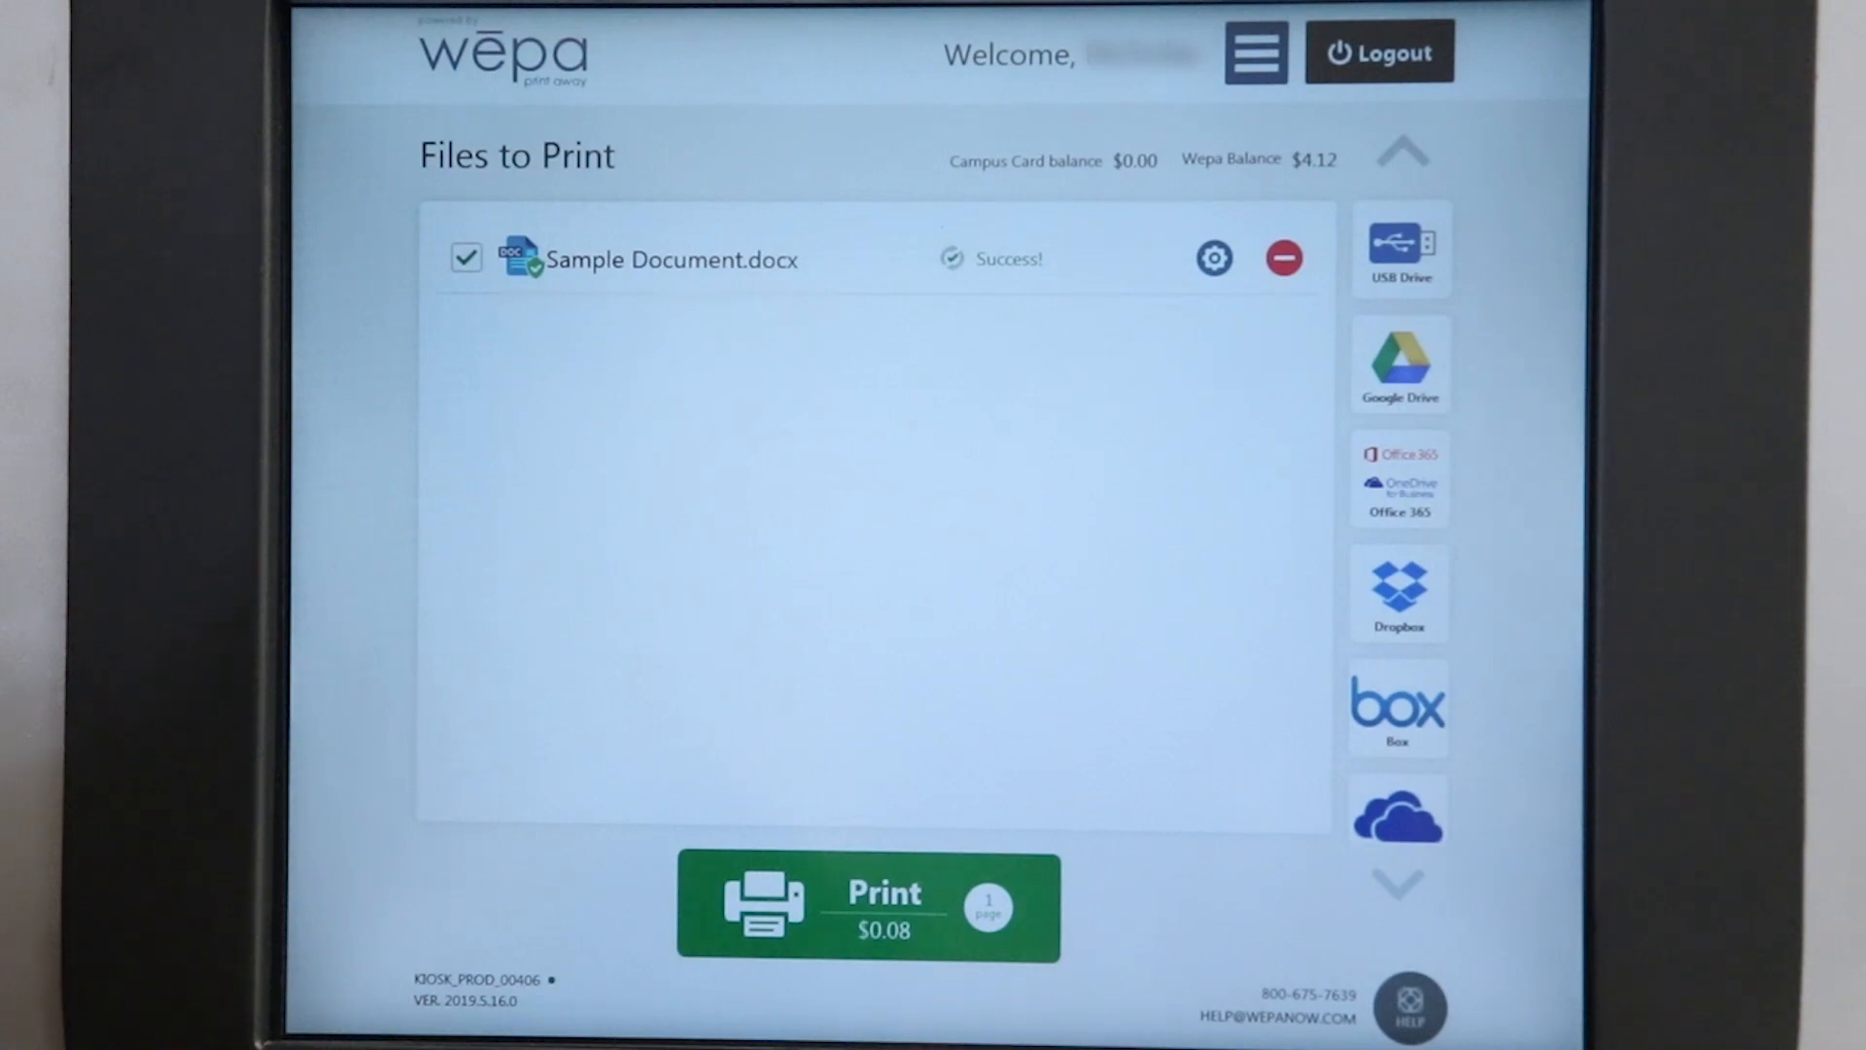